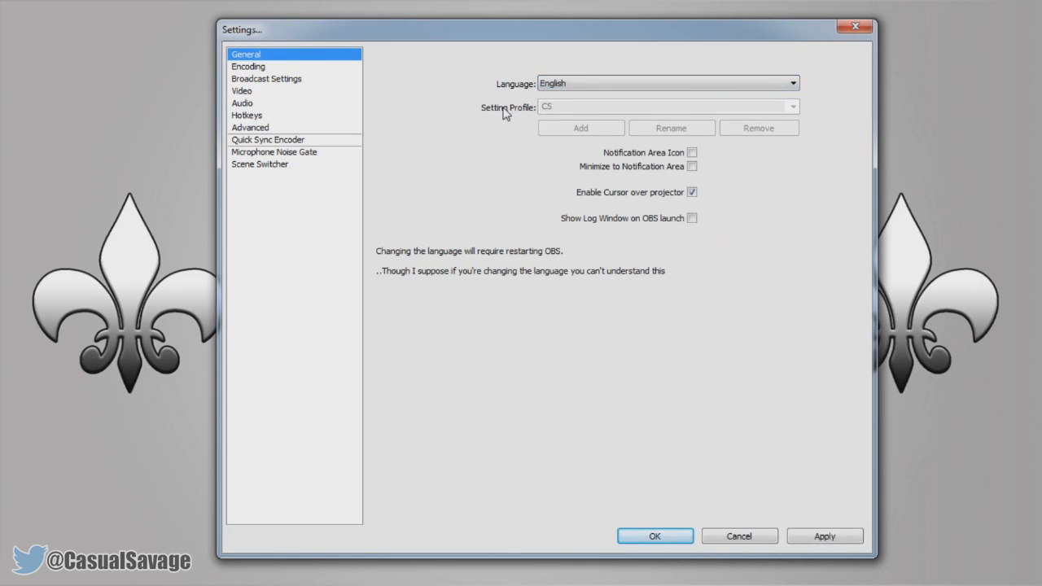
{"action": "mouse_move", "coordinate": [568, 112]}
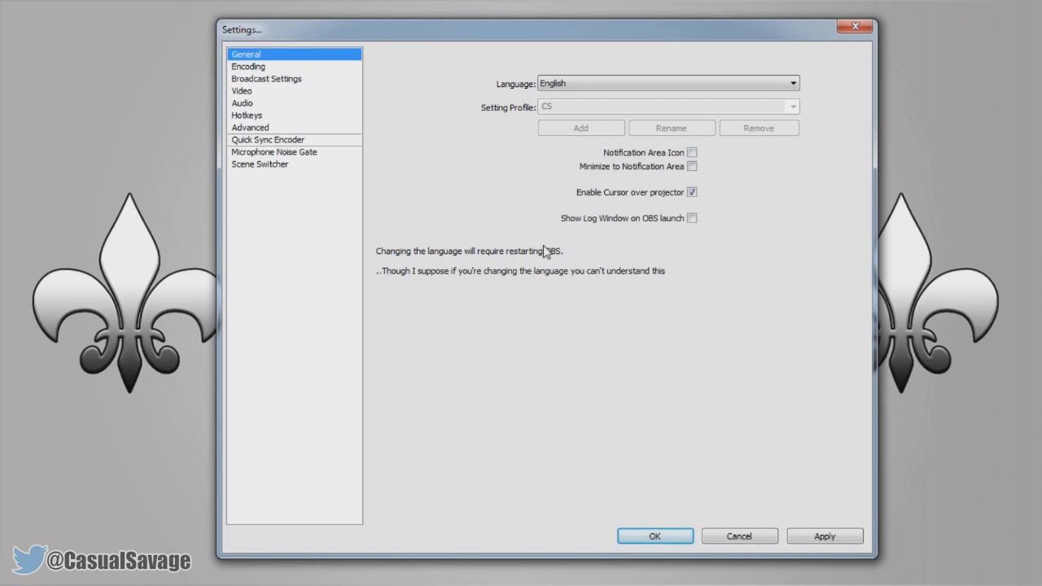
Step: Switch the Settings dialog from General to the Encoding page
{"action": "left_click", "coordinate": [248, 66]}
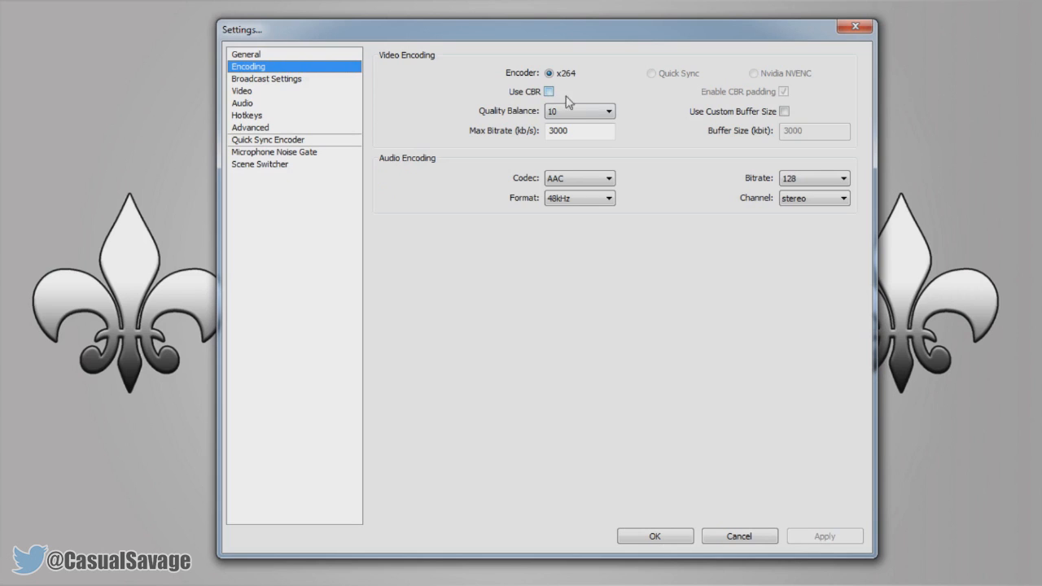
Step: Apply x264 encoding with quality balance 10, 3000 kb/s max bitrate and AAC 128 audio
{"action": "left_click", "coordinate": [609, 110]}
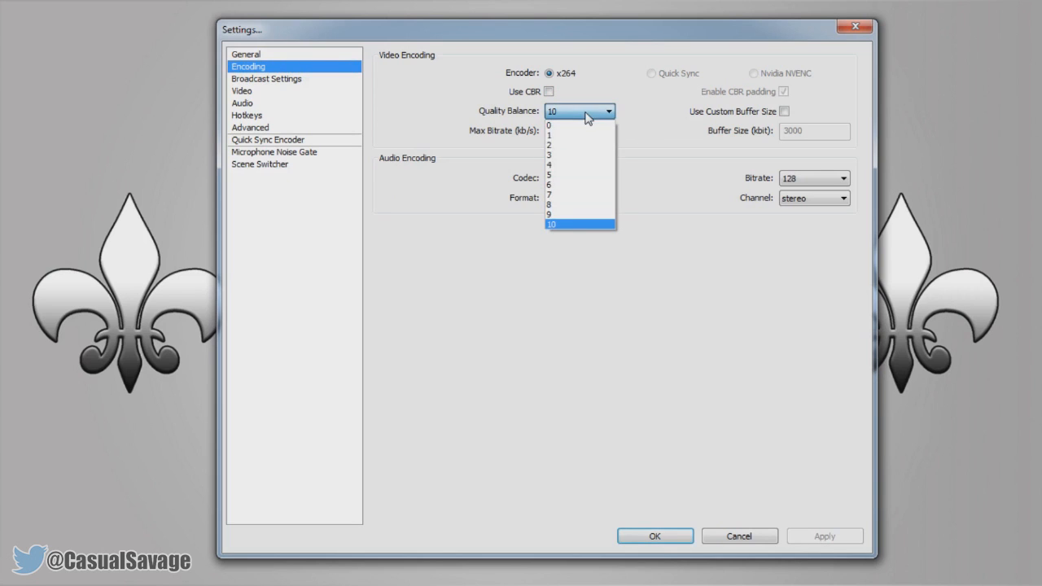
{"action": "left_click", "coordinate": [551, 224]}
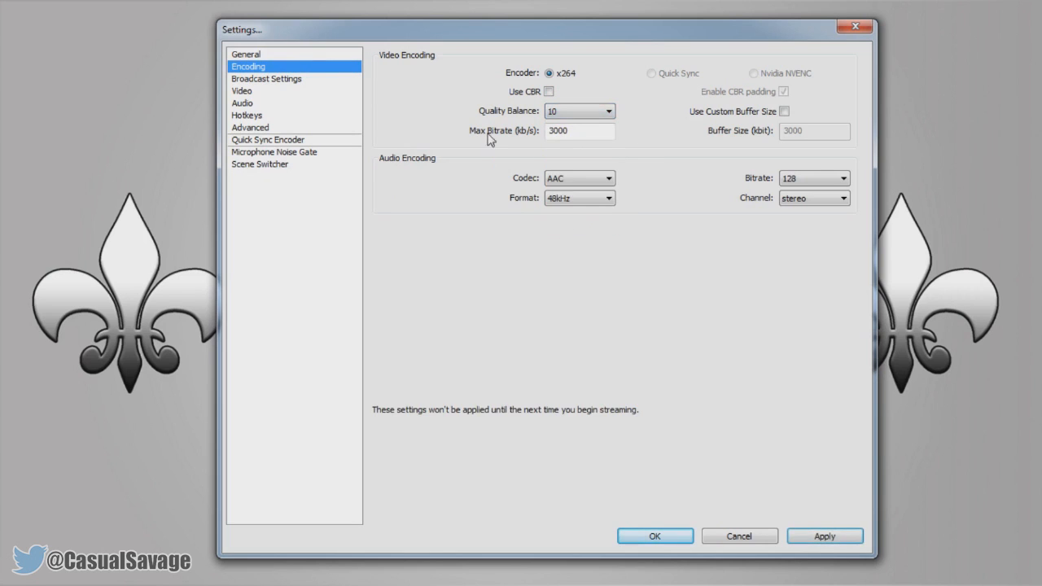
{"action": "mouse_move", "coordinate": [599, 160]}
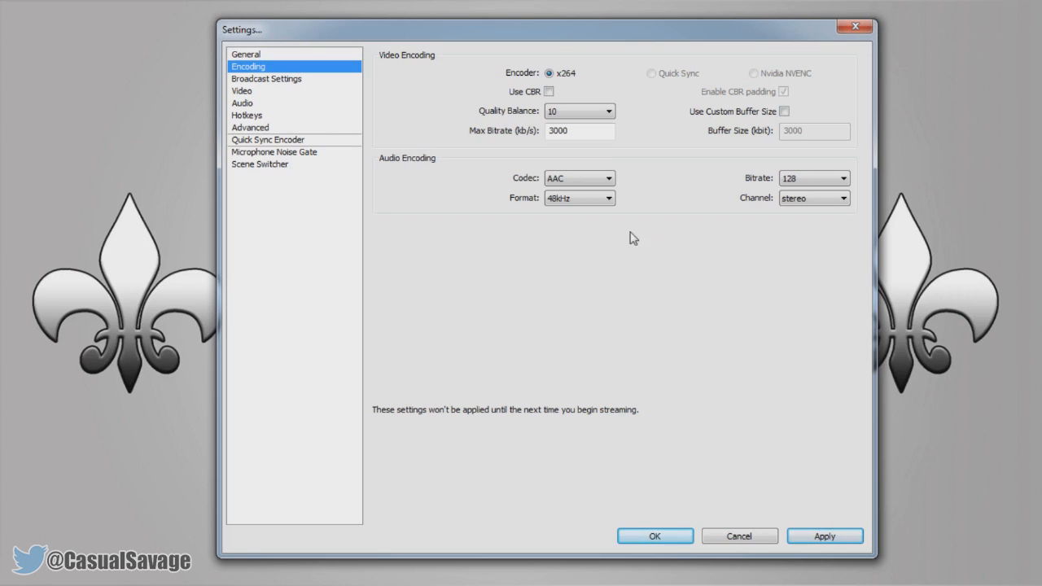
{"action": "mouse_move", "coordinate": [751, 187]}
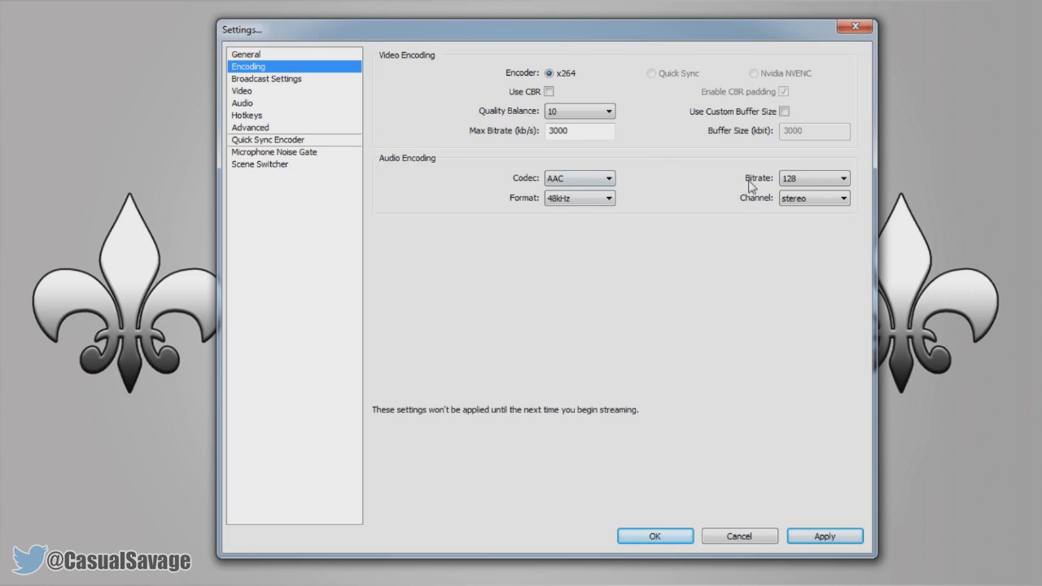
{"action": "left_click", "coordinate": [844, 177]}
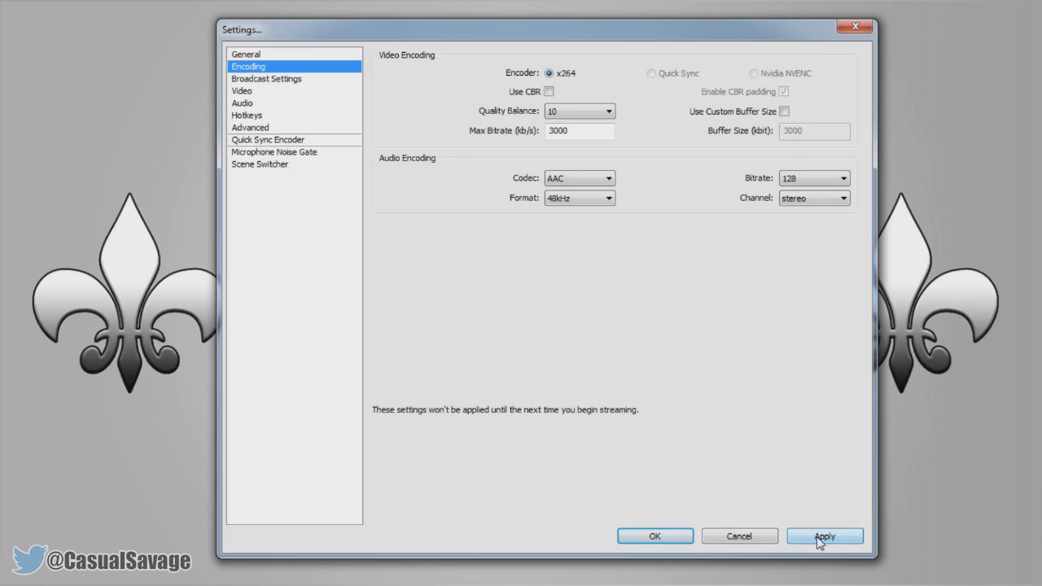
{"action": "left_click", "coordinate": [824, 536]}
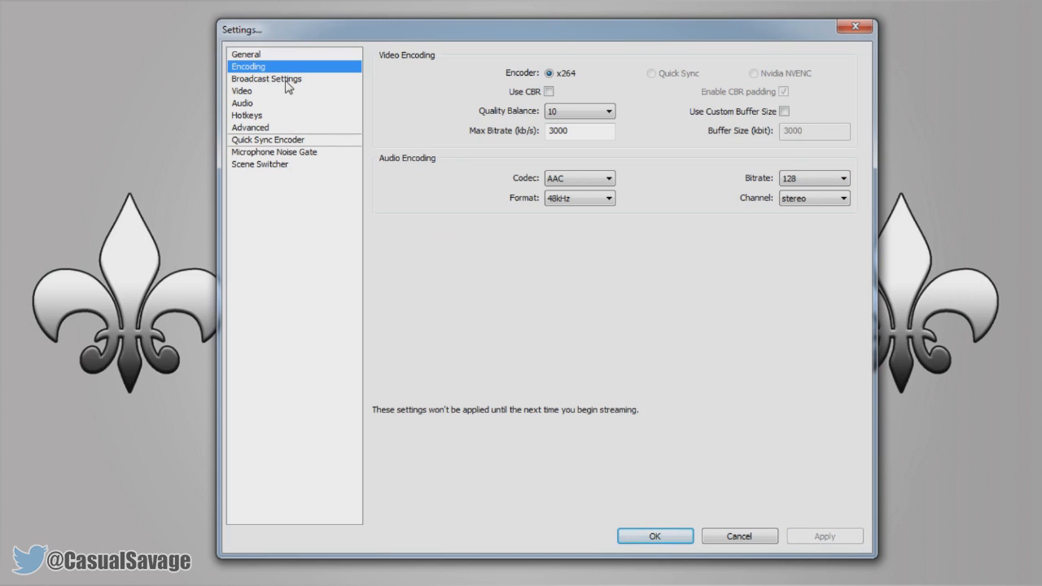
Step: Apply File Output Only mode, saving recordings as VIDEO.mp4 in the Videos folder
{"action": "left_click", "coordinate": [266, 79]}
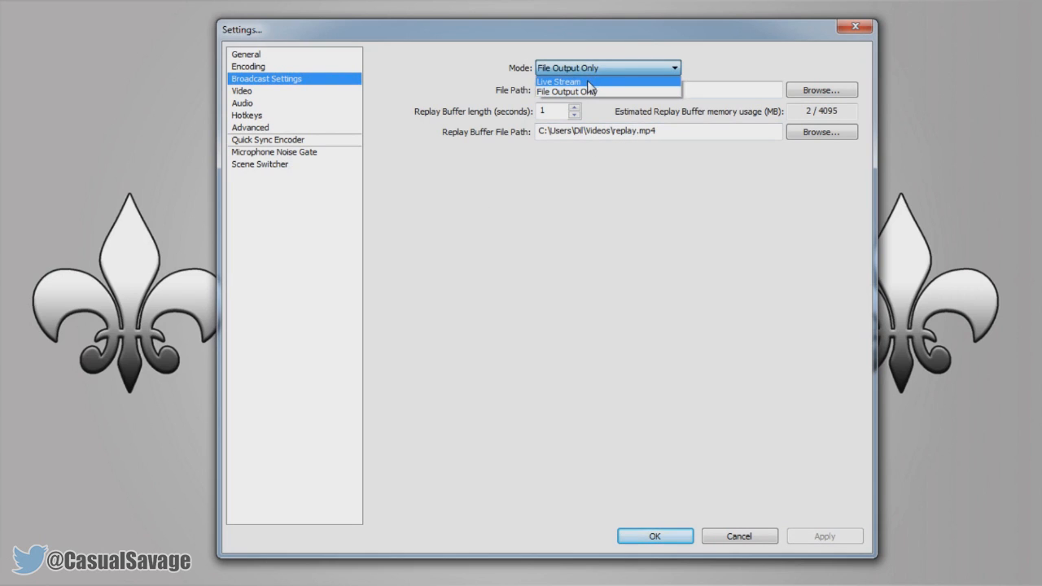
{"action": "mouse_move", "coordinate": [566, 91]}
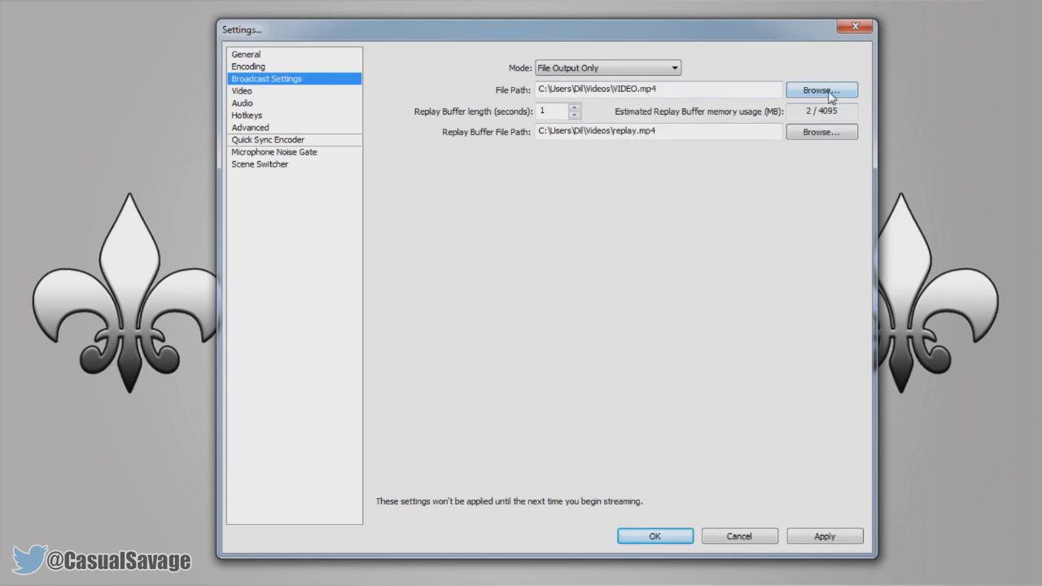
{"action": "left_click", "coordinate": [822, 90]}
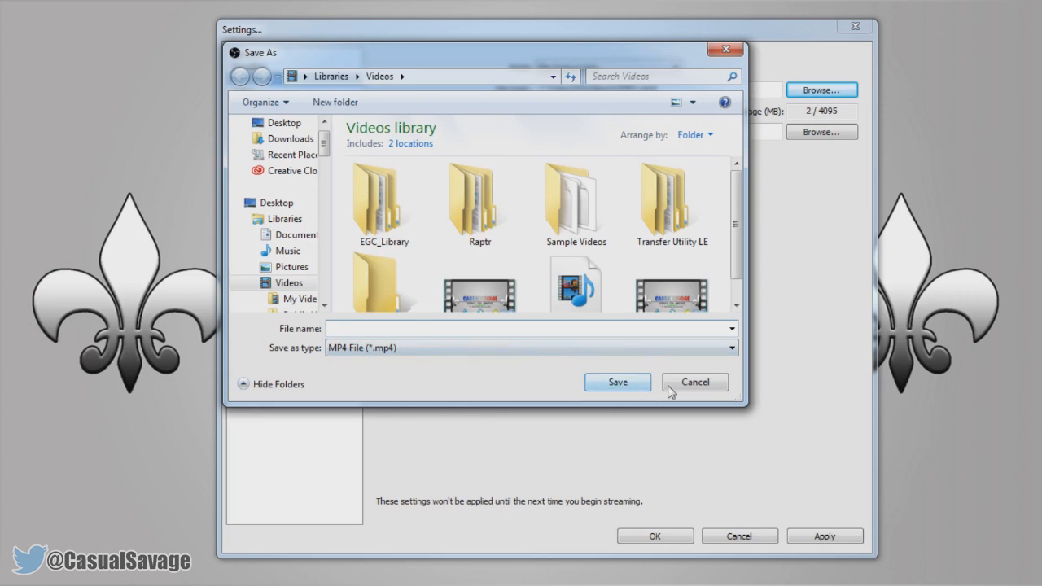
{"action": "left_click", "coordinate": [695, 382]}
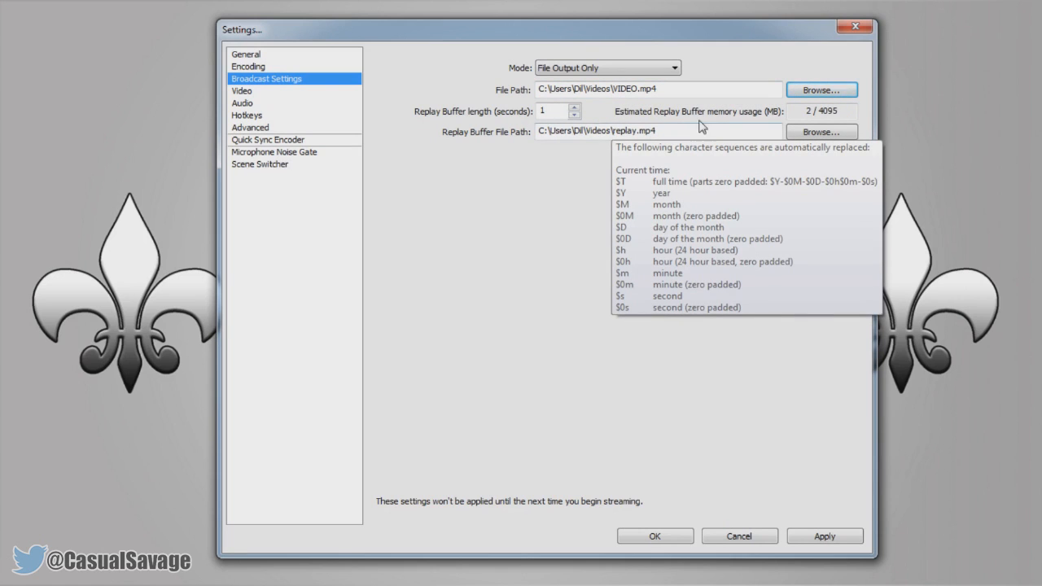
{"action": "mouse_move", "coordinate": [716, 148]}
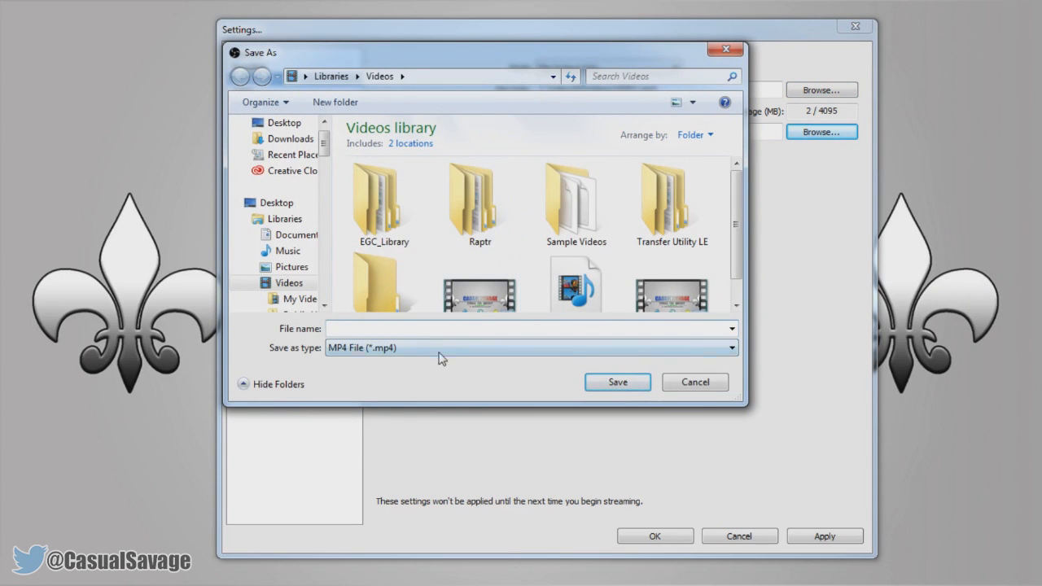
{"action": "mouse_move", "coordinate": [695, 382]}
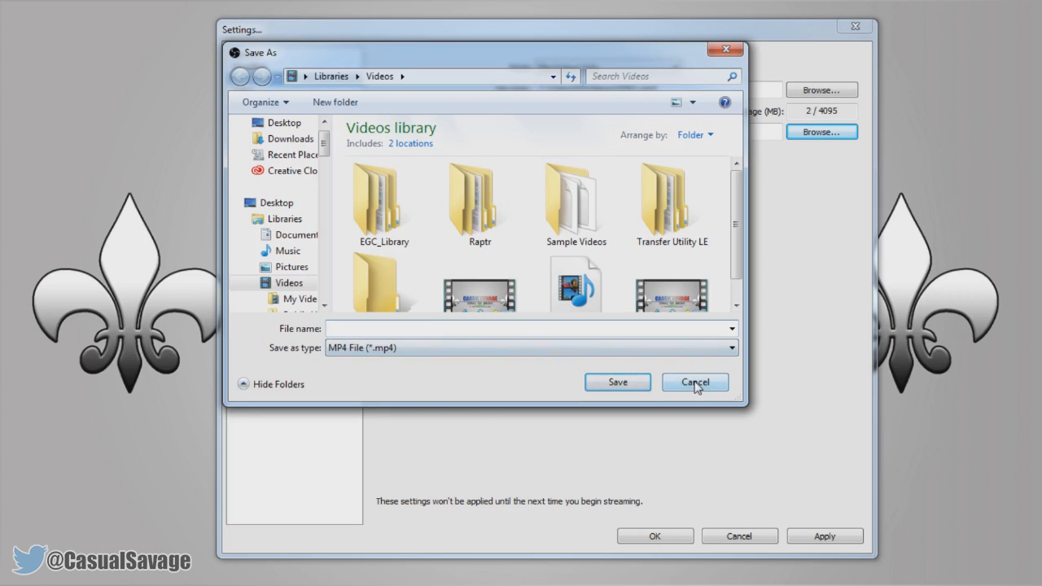
{"action": "left_click", "coordinate": [695, 382]}
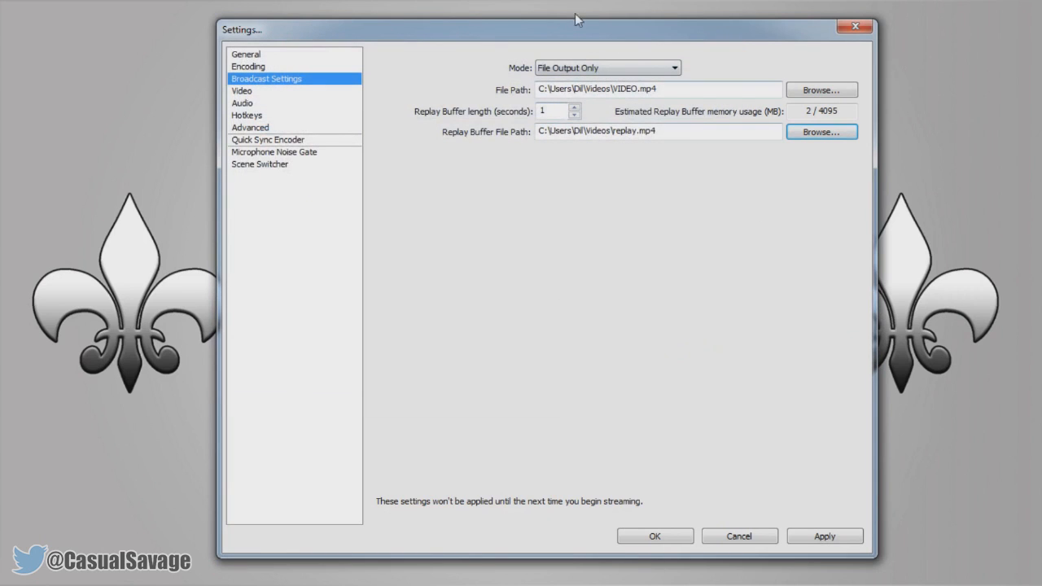
{"action": "left_click", "coordinate": [824, 536]}
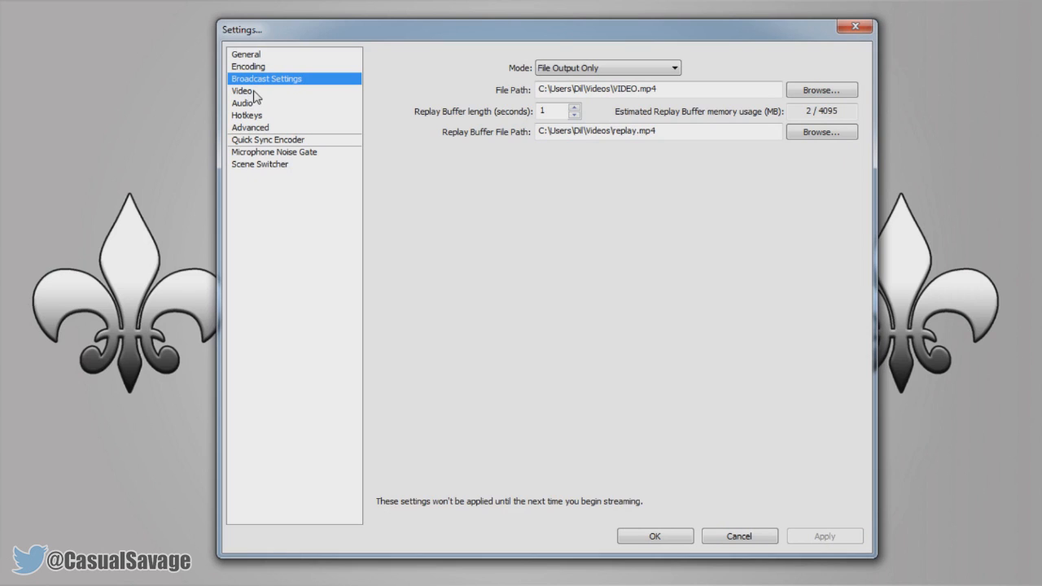
Step: Confirm video at custom 1920x1080, no downscale and 30 FPS, then go to Audio
{"action": "left_click", "coordinate": [242, 90]}
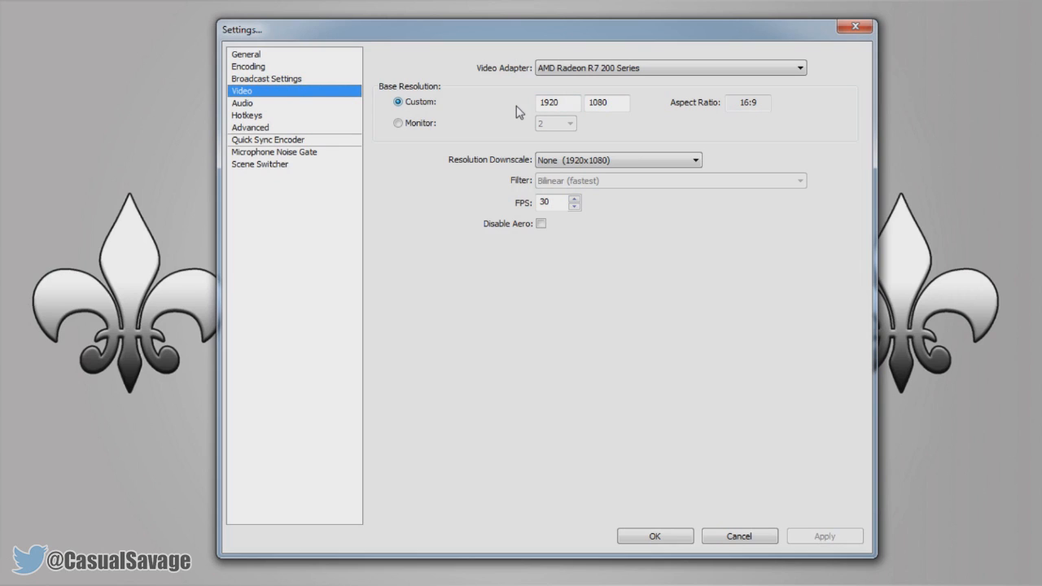
{"action": "mouse_move", "coordinate": [708, 114]}
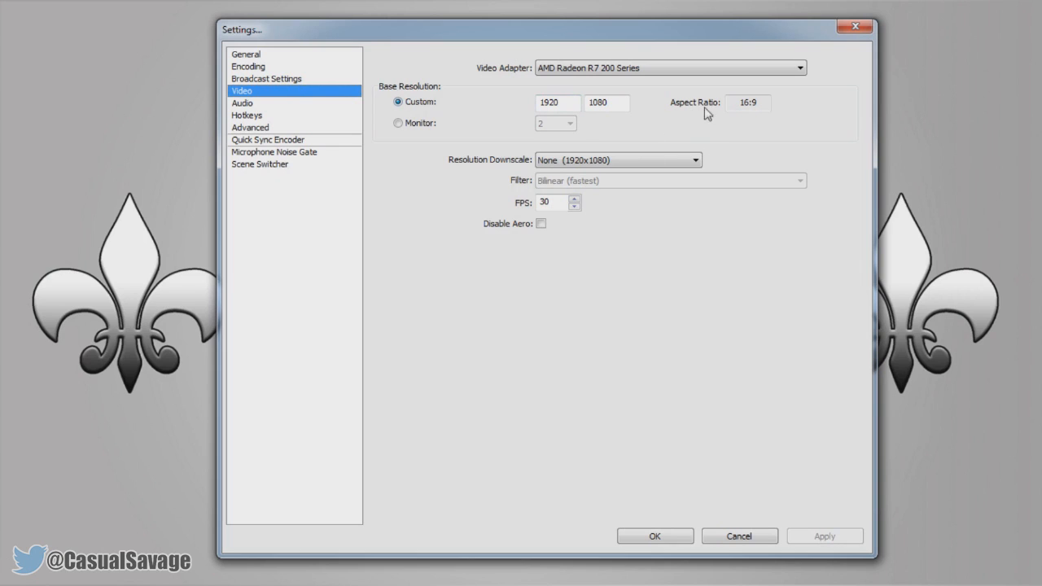
{"action": "mouse_move", "coordinate": [719, 110]}
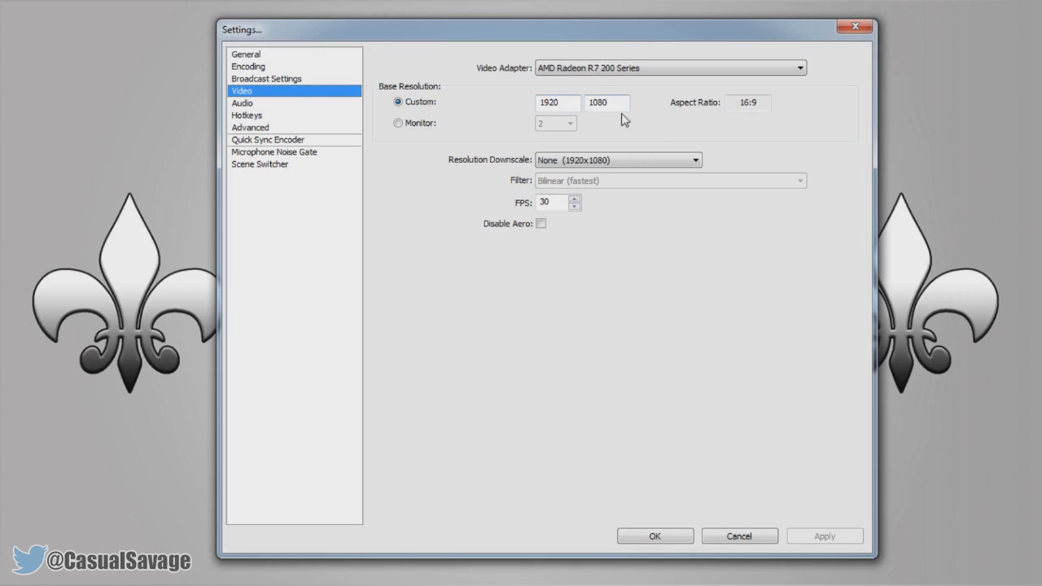
{"action": "left_click", "coordinate": [558, 103]}
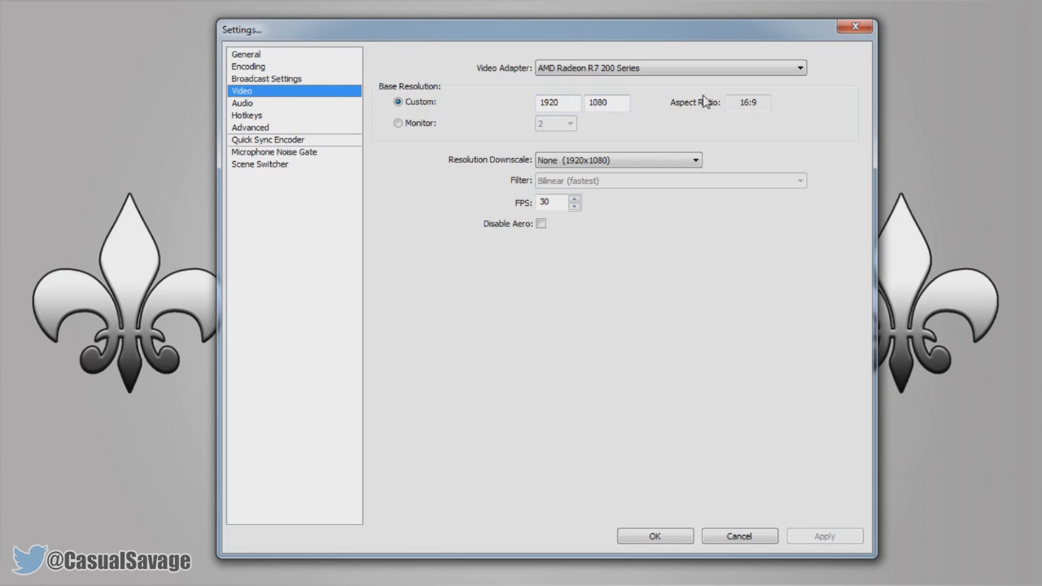
{"action": "mouse_move", "coordinate": [702, 116]}
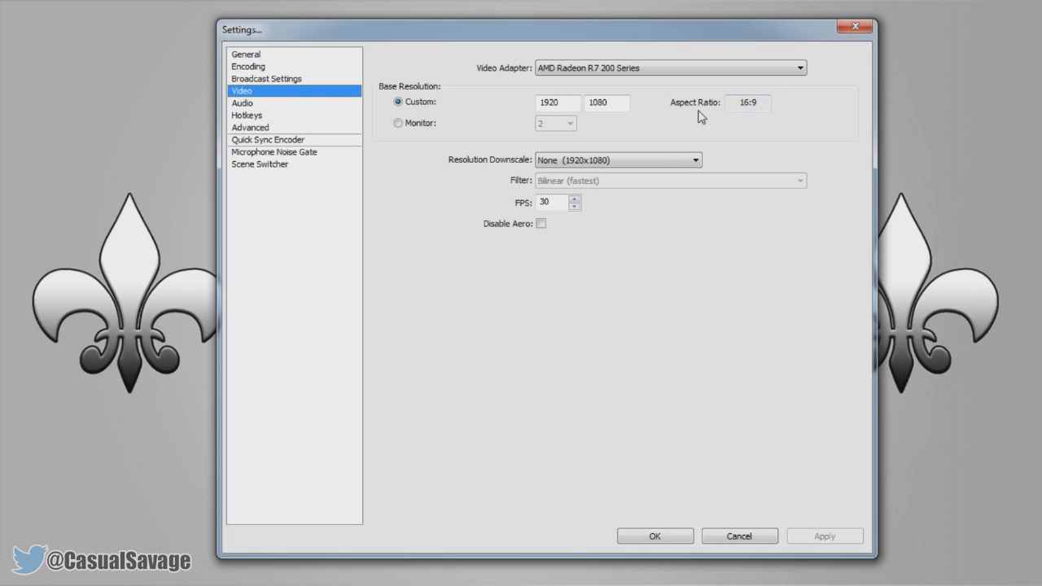
{"action": "mouse_move", "coordinate": [558, 163]}
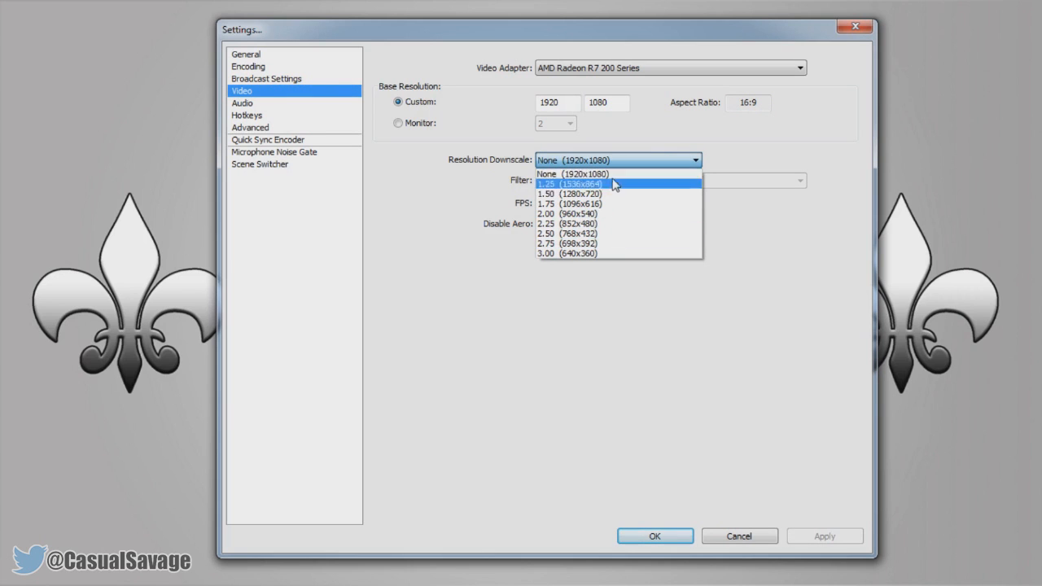
{"action": "mouse_move", "coordinate": [607, 194]}
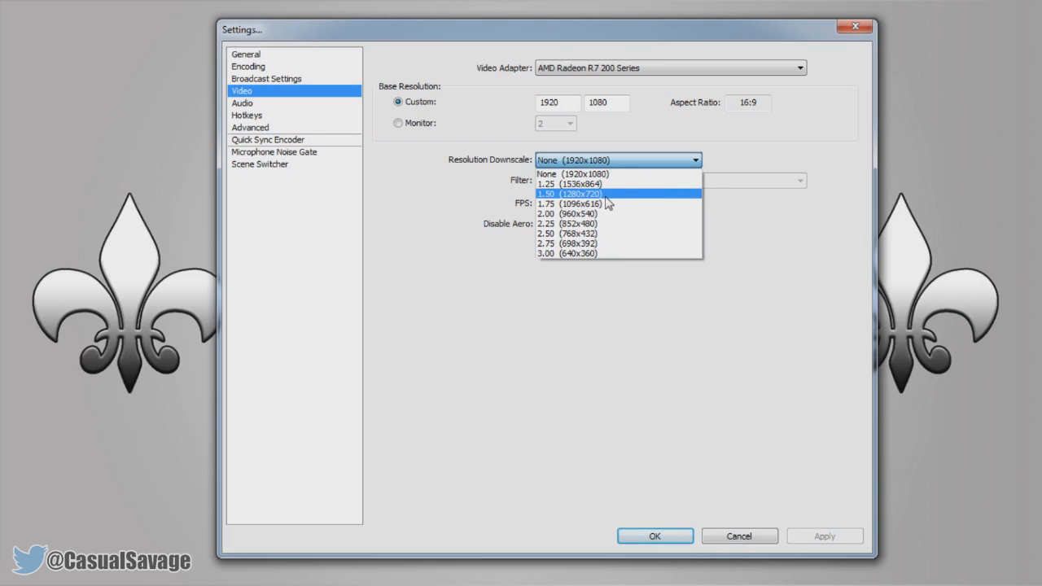
{"action": "mouse_move", "coordinate": [619, 197]}
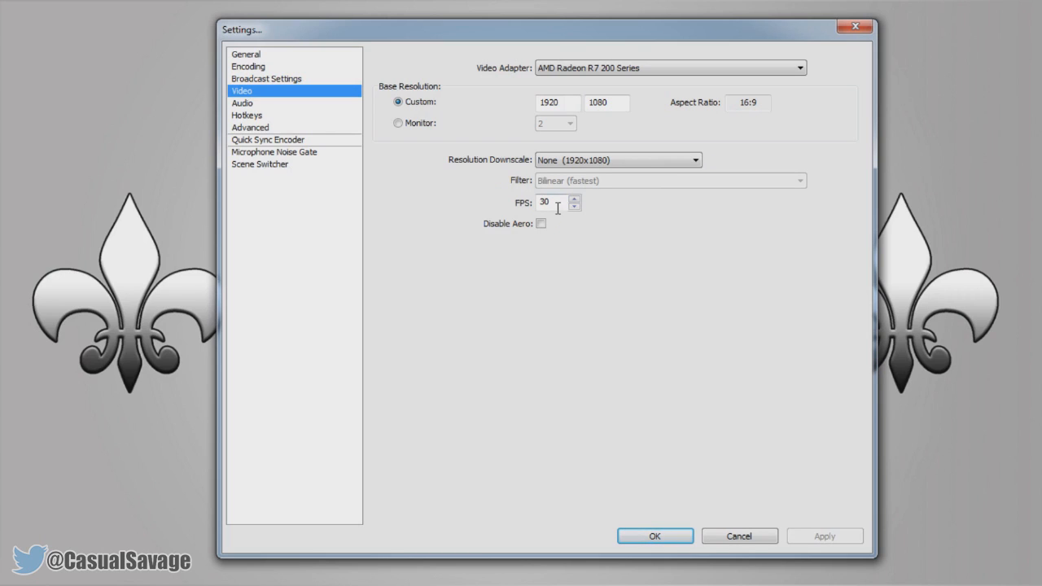
{"action": "left_click", "coordinate": [554, 202]}
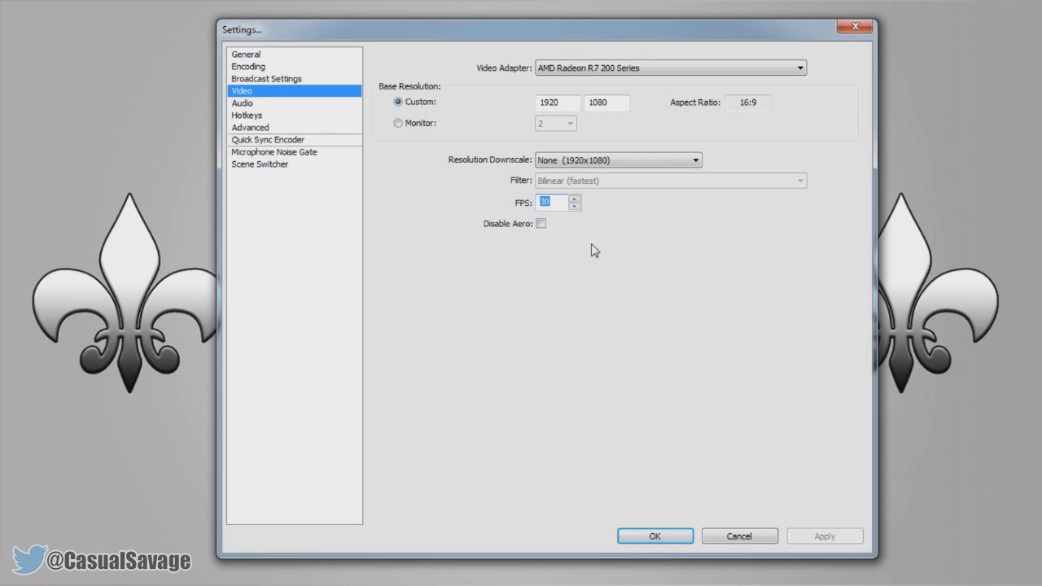
{"action": "mouse_move", "coordinate": [590, 252]}
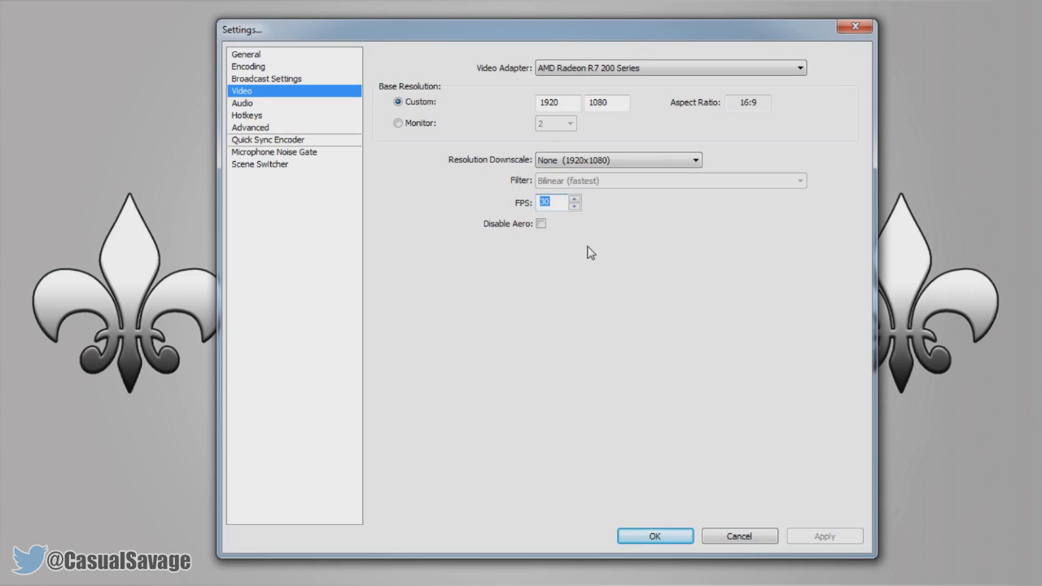
{"action": "mouse_move", "coordinate": [233, 128]}
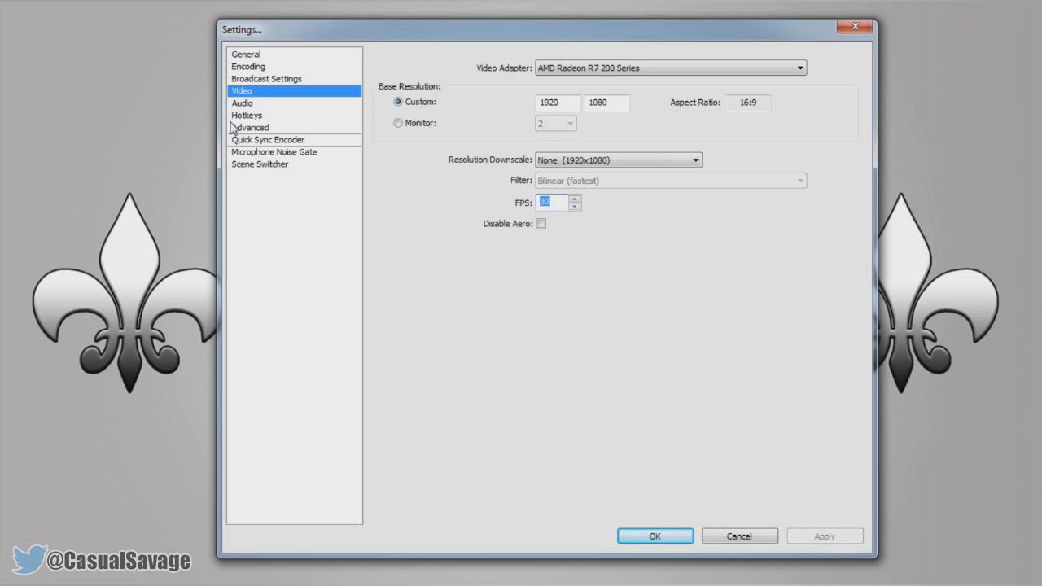
{"action": "left_click", "coordinate": [242, 102]}
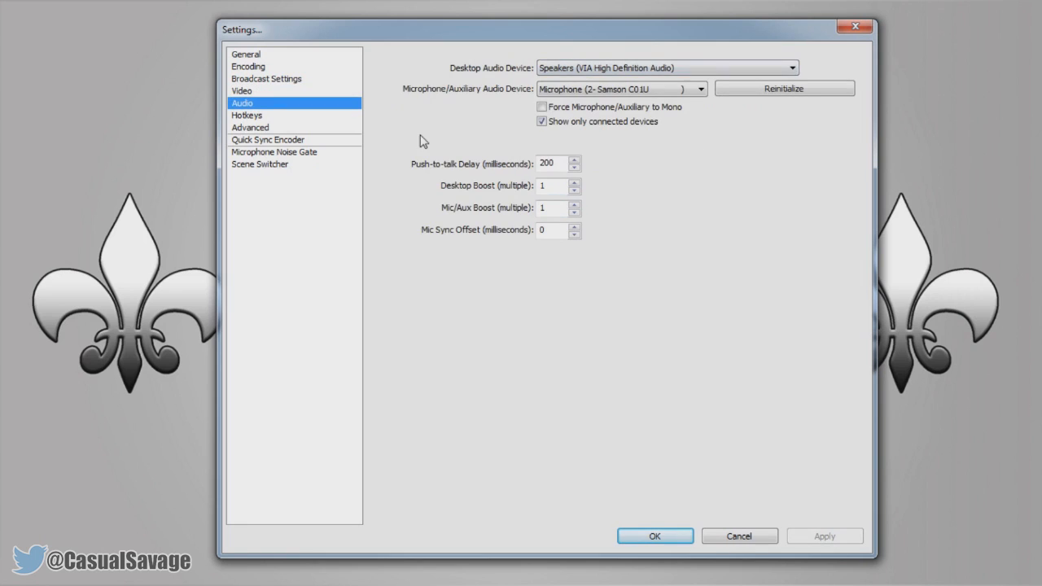
{"action": "mouse_move", "coordinate": [493, 76]}
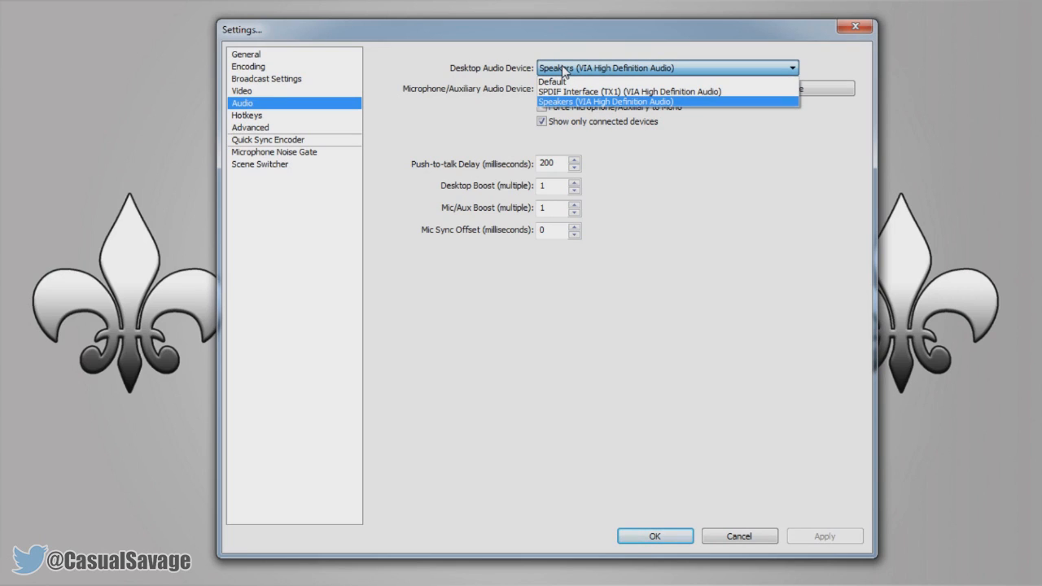
{"action": "mouse_move", "coordinate": [569, 101]}
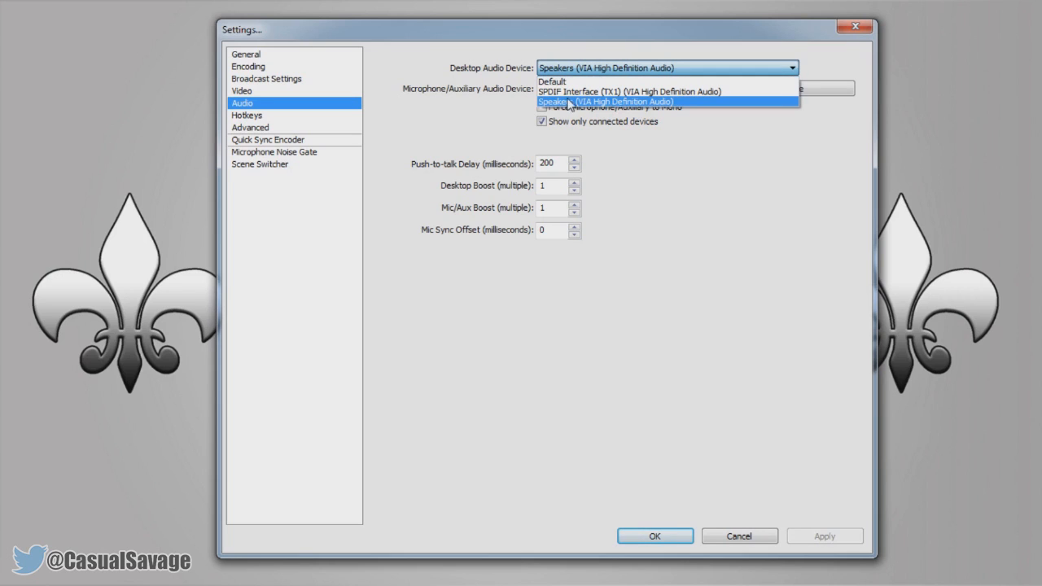
{"action": "mouse_move", "coordinate": [623, 106]}
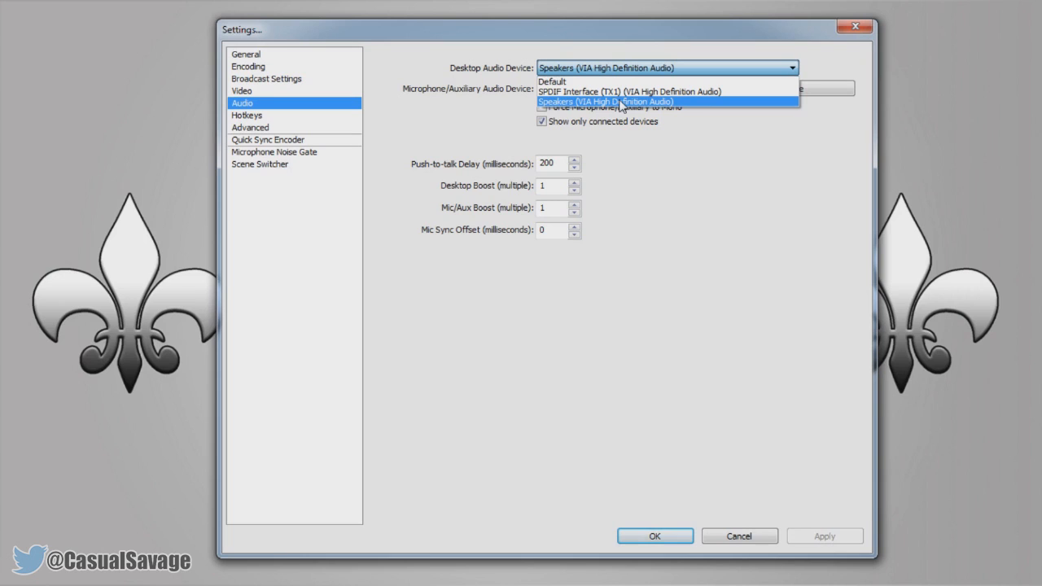
Step: Apply VIA Speakers as desktop audio and the Samson C01U as microphone
{"action": "left_click", "coordinate": [607, 101]}
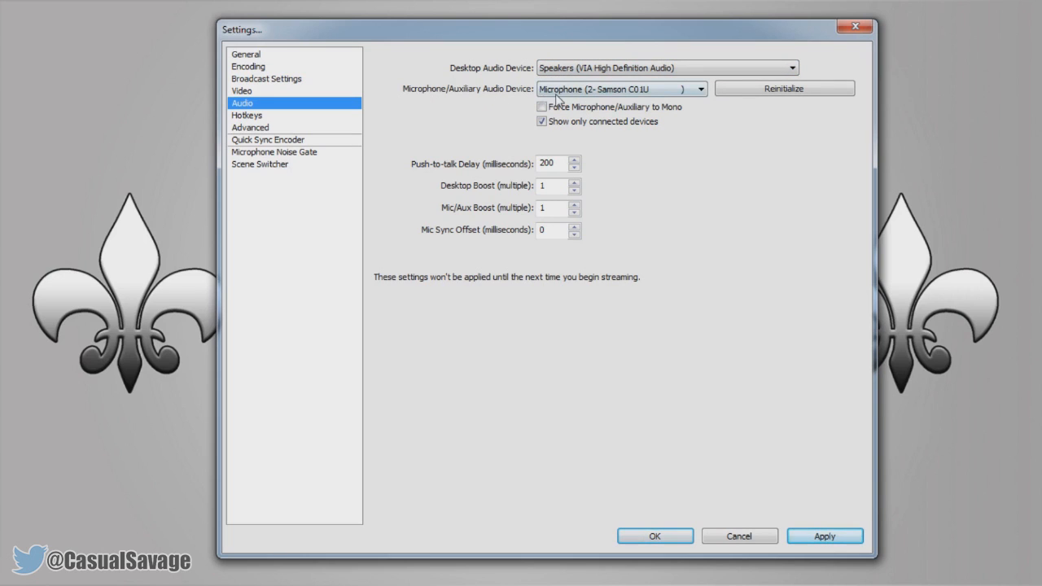
{"action": "left_click", "coordinate": [698, 89]}
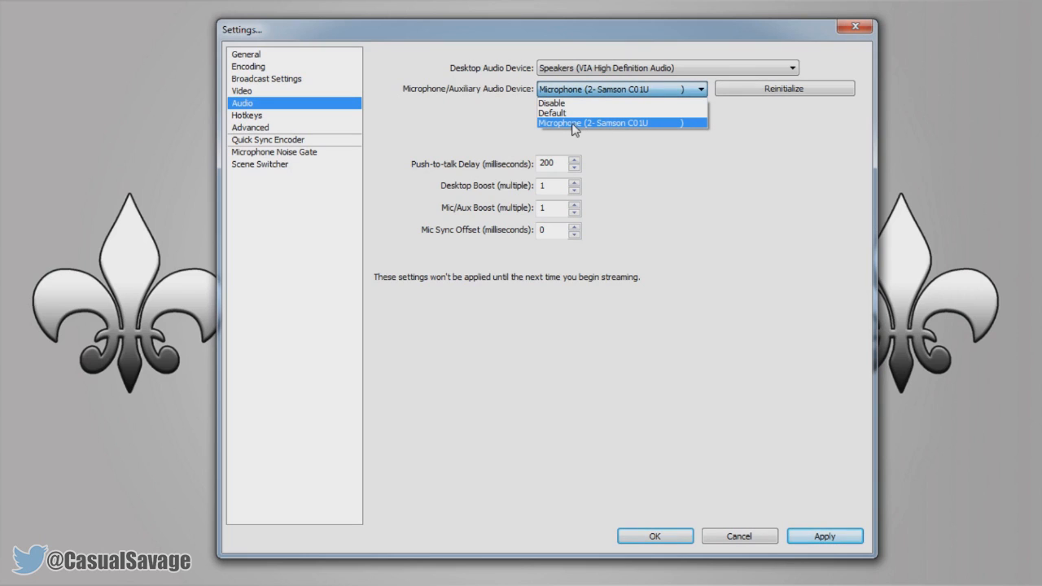
{"action": "left_click", "coordinate": [592, 123]}
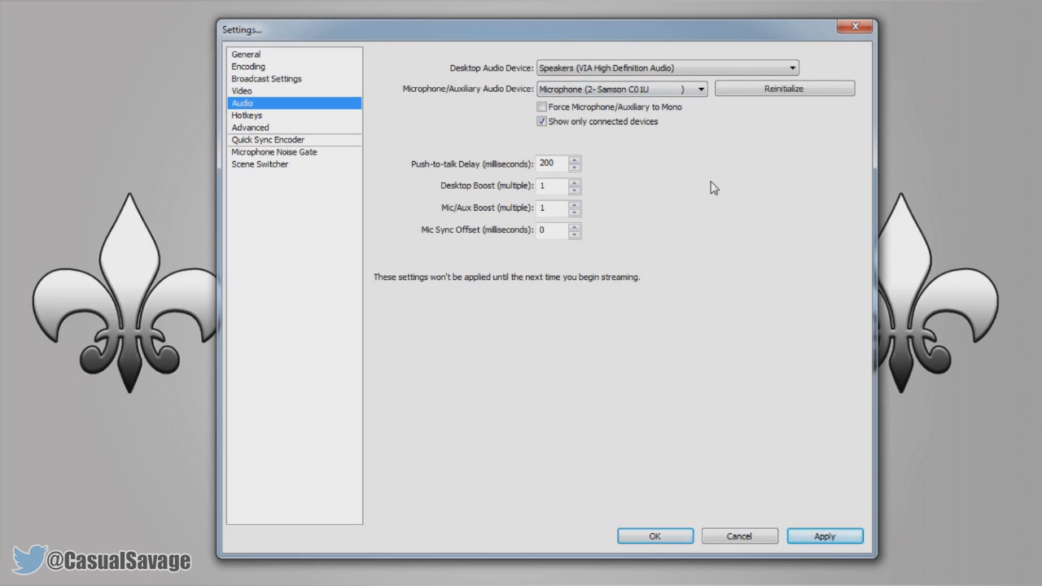
{"action": "left_click", "coordinate": [824, 535]}
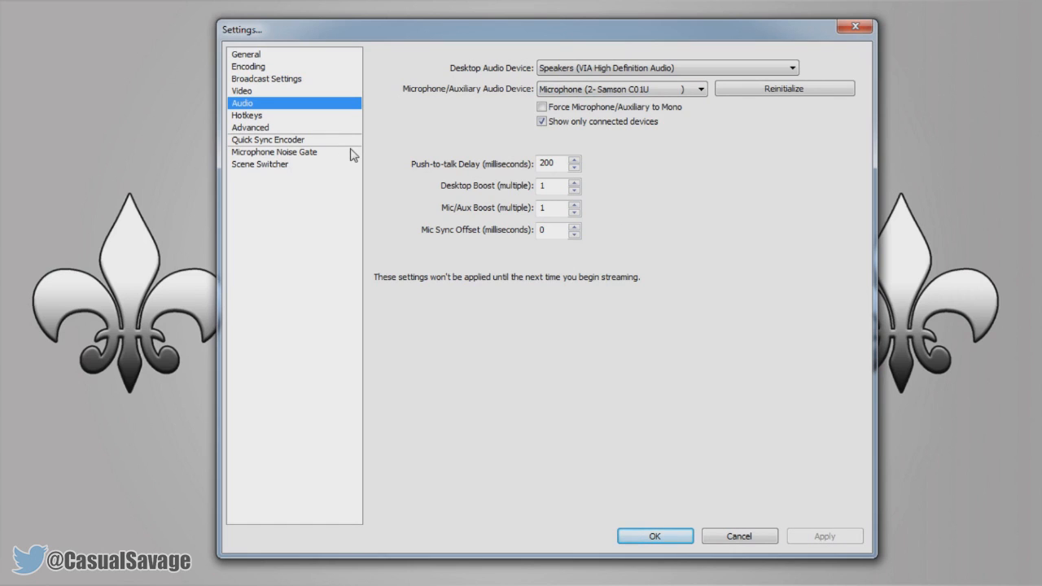
{"action": "left_click", "coordinate": [247, 115]}
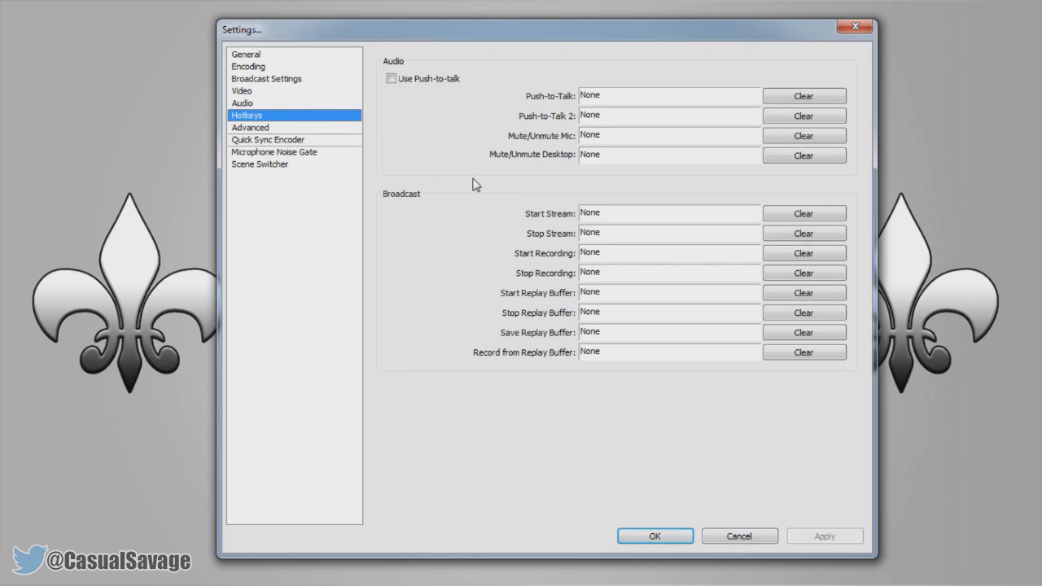
{"action": "mouse_move", "coordinate": [456, 144]}
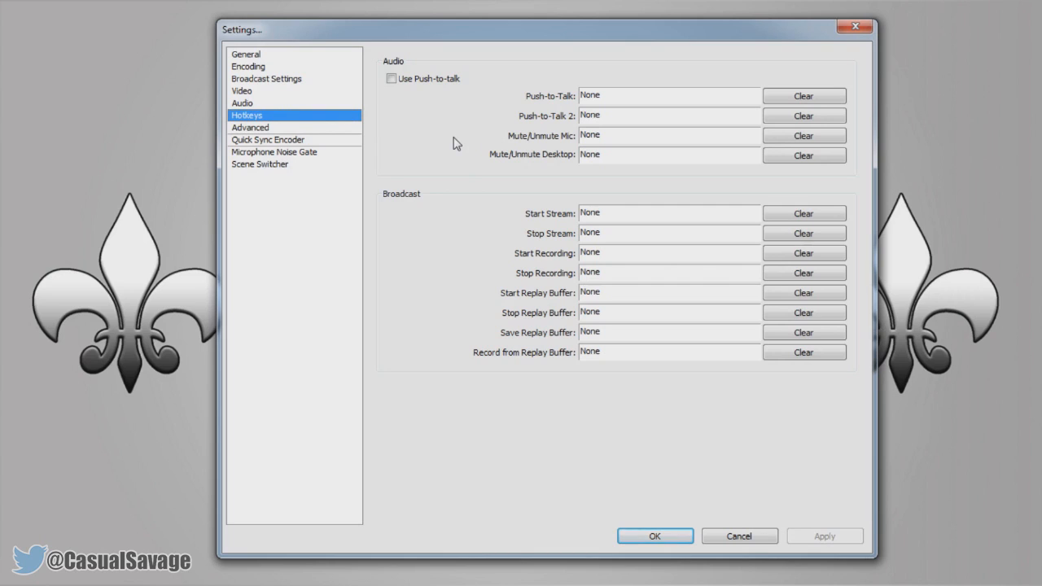
{"action": "mouse_move", "coordinate": [458, 136]}
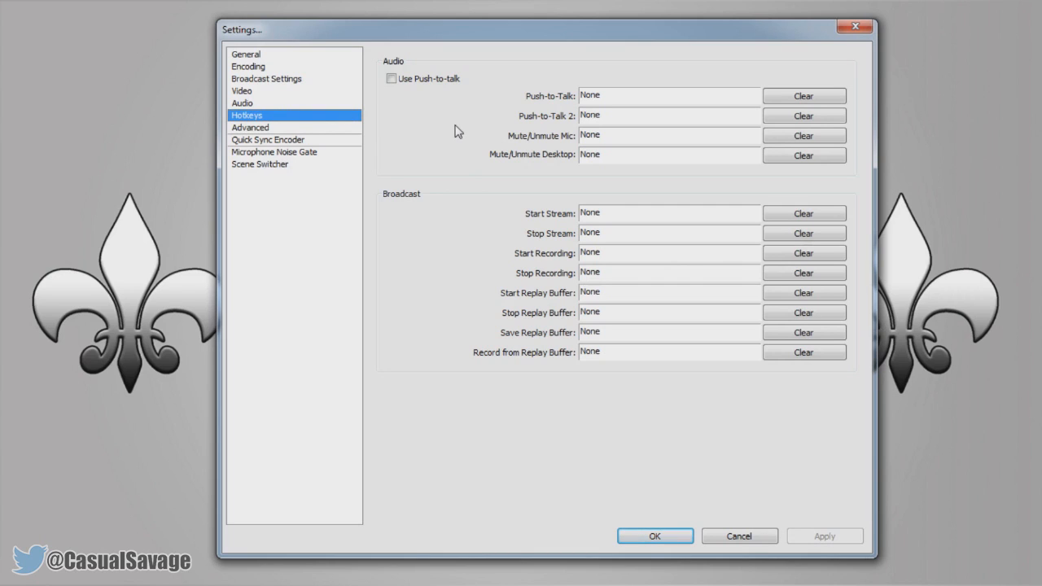
{"action": "mouse_move", "coordinate": [458, 113]}
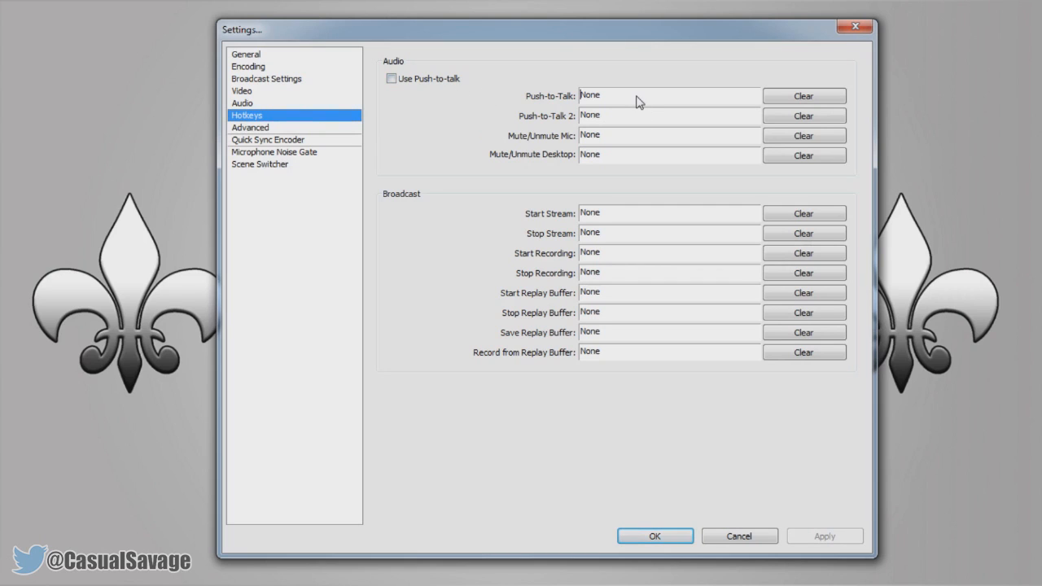
Step: Briefly assign a Mute/Unmute Mic hotkey, then clear it again
{"action": "key", "text": "space"}
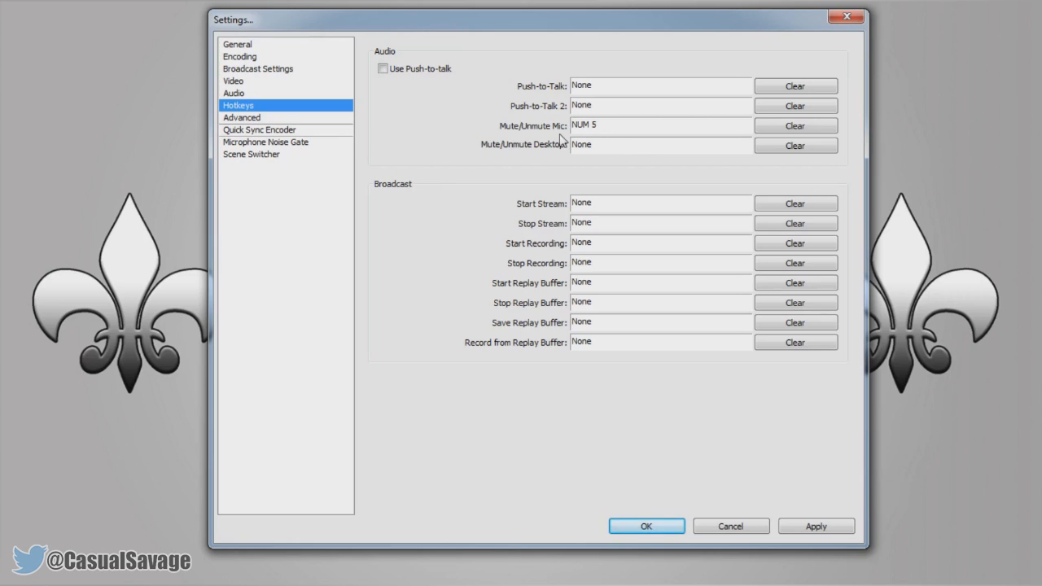
{"action": "left_click", "coordinate": [795, 126]}
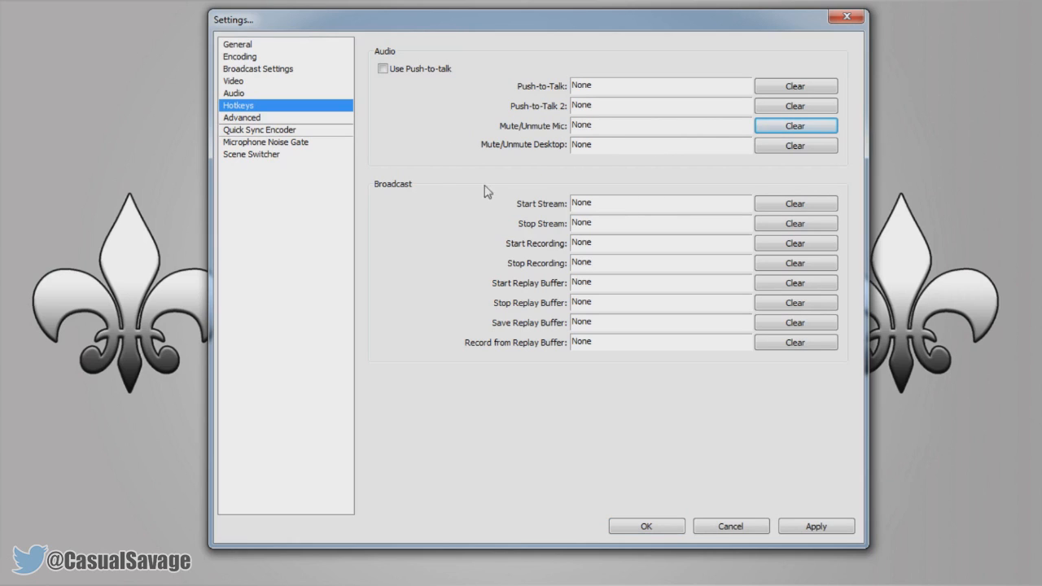
{"action": "mouse_move", "coordinate": [453, 296]}
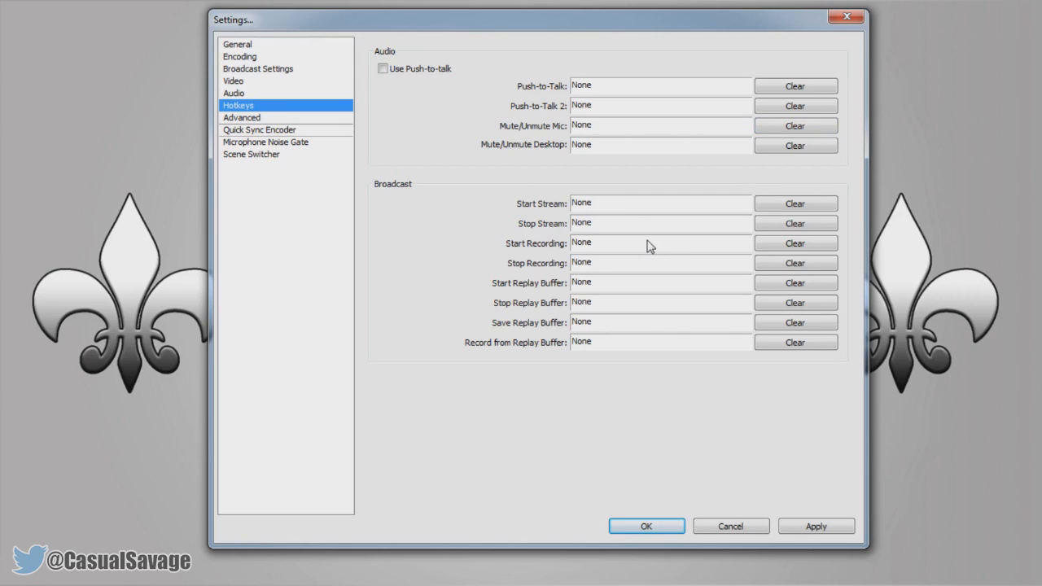
Step: Try a key in the Start Stream hotkey field, leaving stream hotkeys unassigned
{"action": "left_click", "coordinate": [660, 203]}
{"action": "type", "text": "S"}
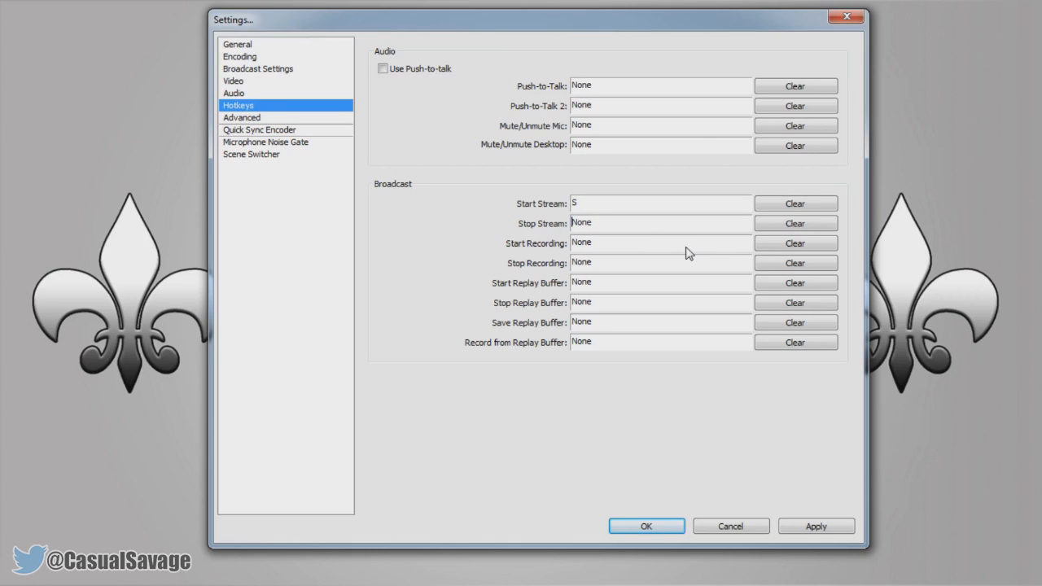
{"action": "type", "text": "D"}
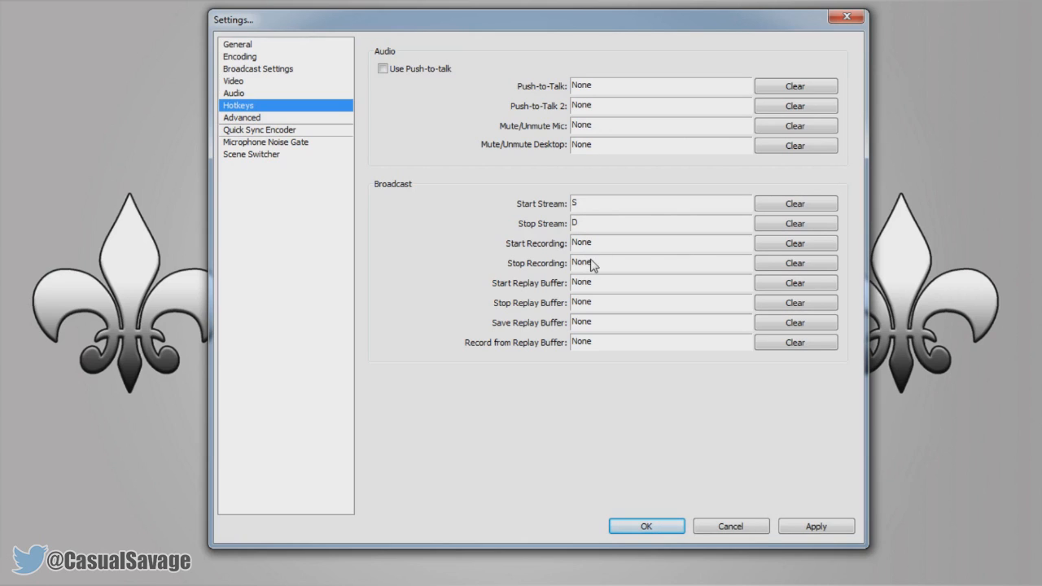
{"action": "mouse_move", "coordinate": [604, 300]}
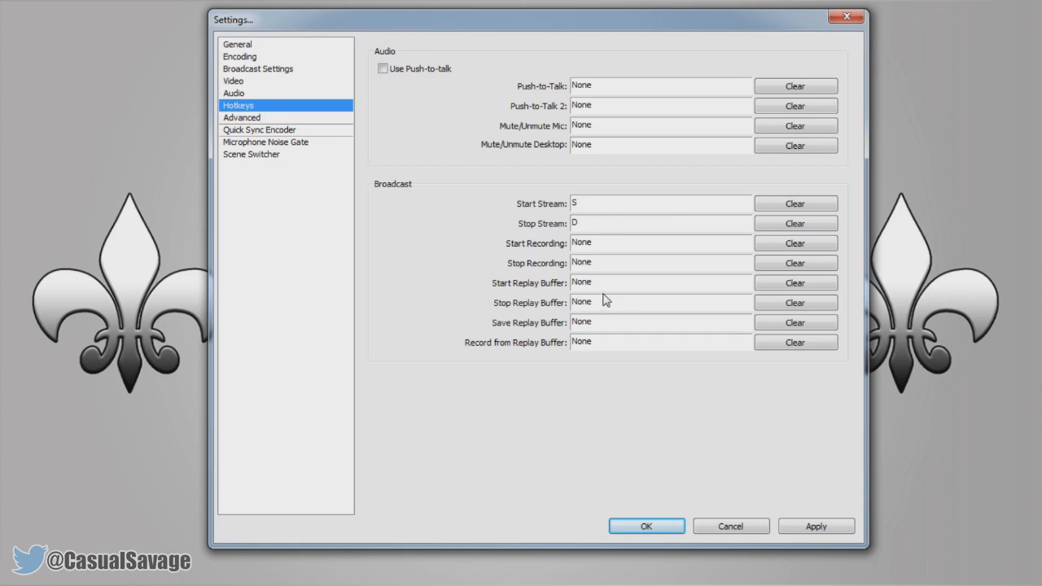
{"action": "mouse_move", "coordinate": [594, 252]}
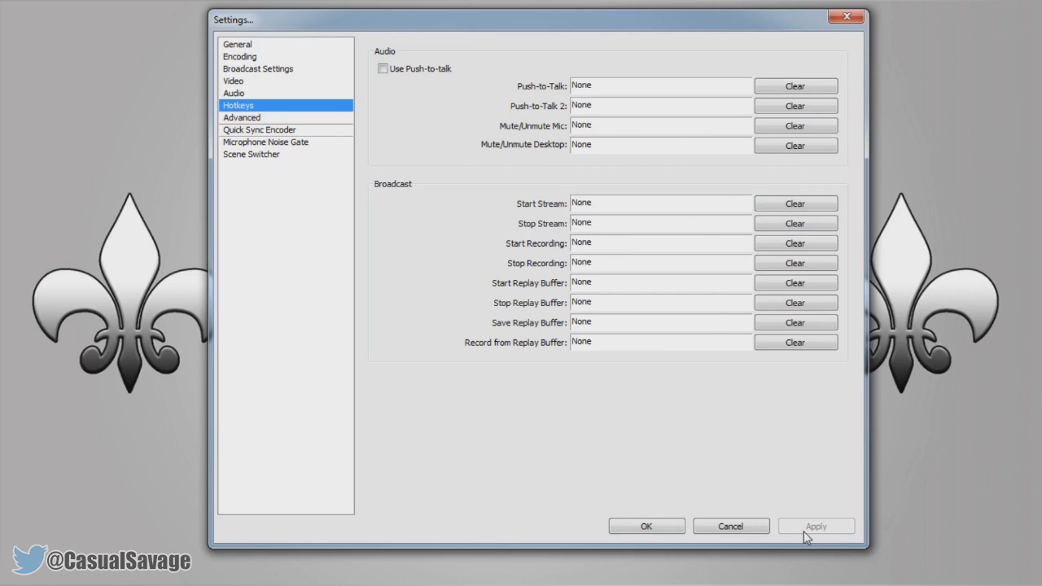
{"action": "left_click", "coordinate": [241, 117]}
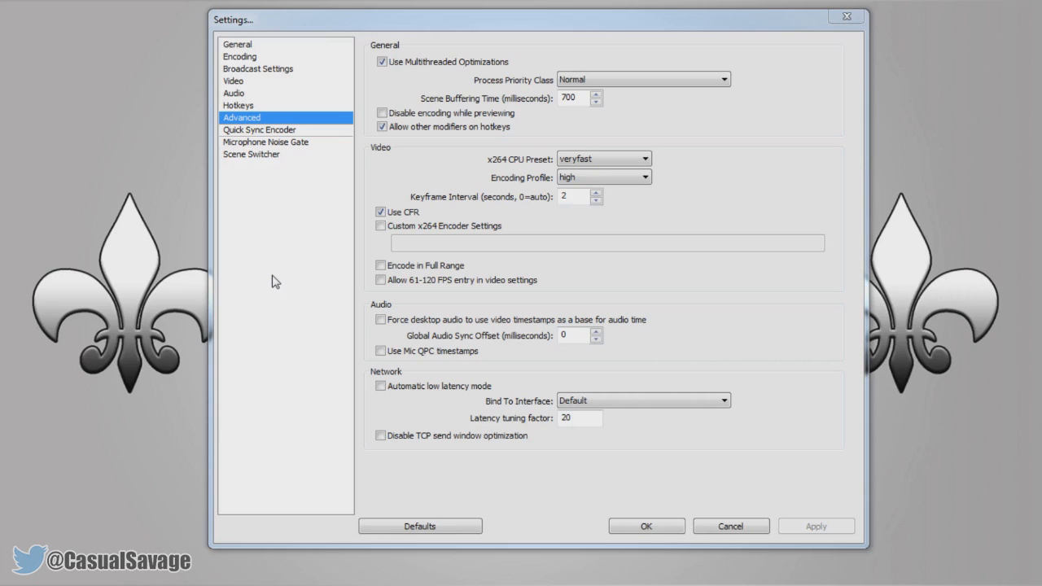
{"action": "mouse_move", "coordinate": [383, 250]}
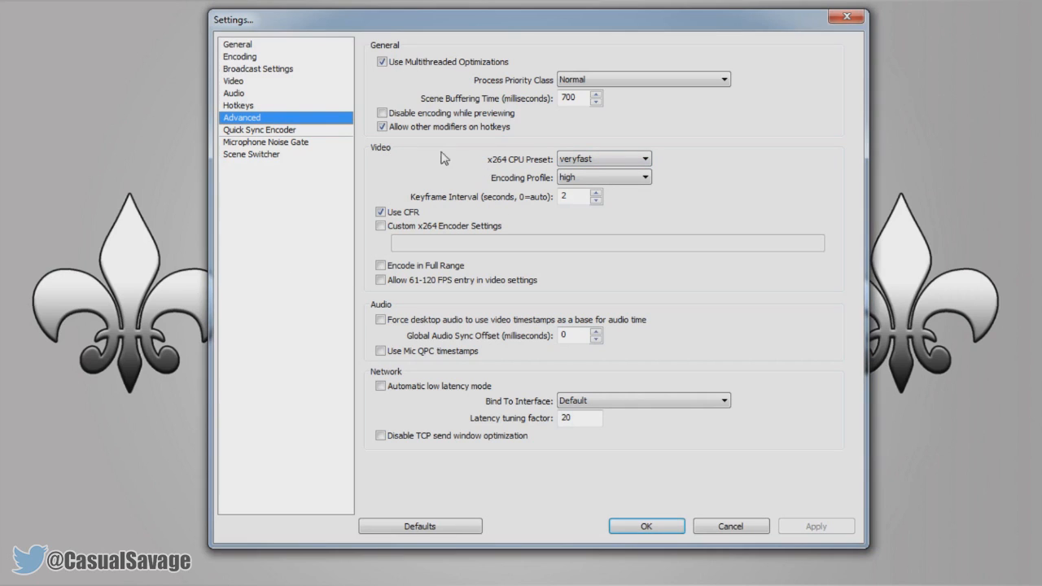
{"action": "mouse_move", "coordinate": [546, 169]}
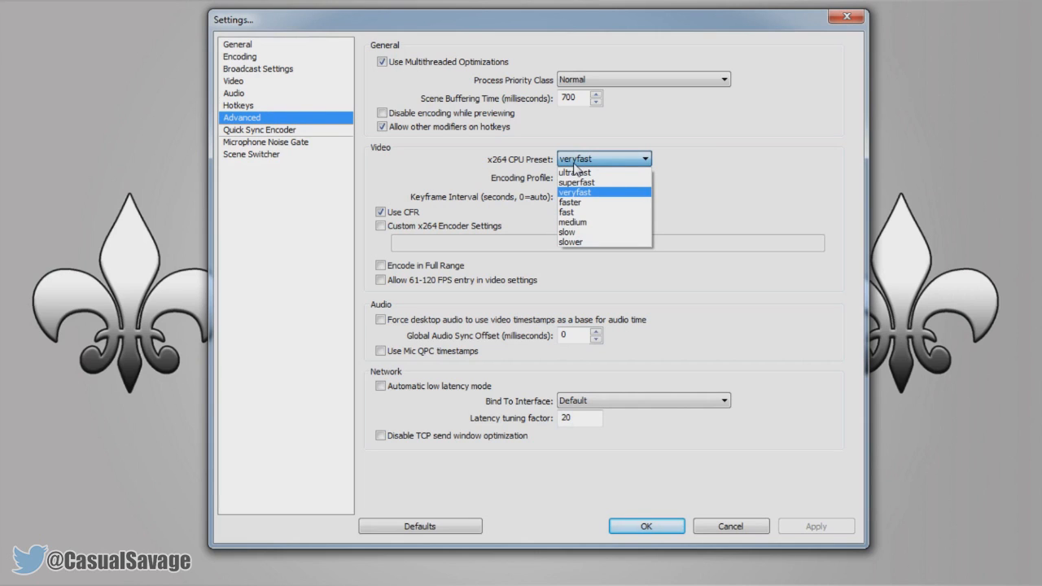
{"action": "mouse_move", "coordinate": [595, 199]}
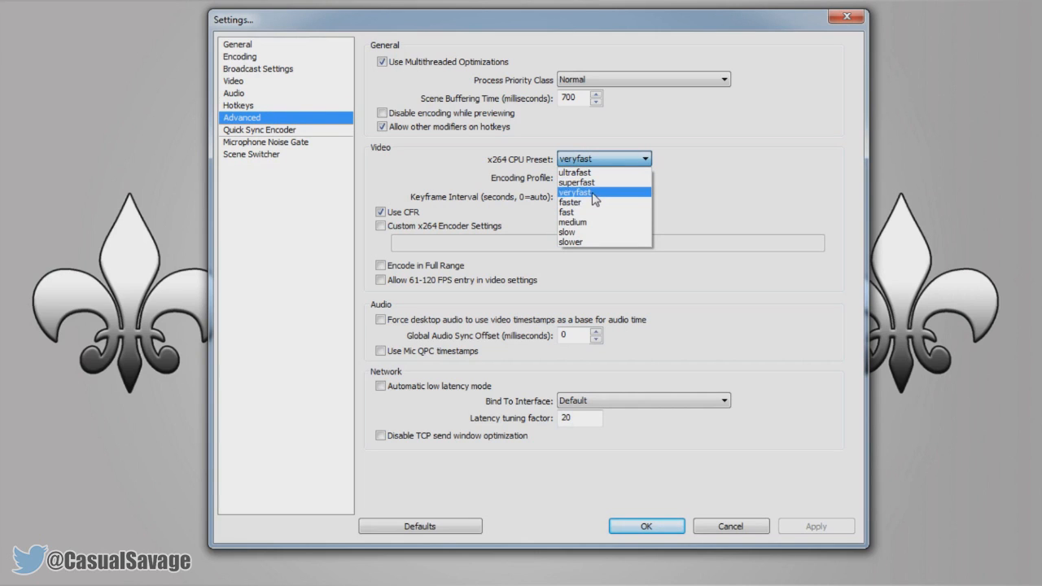
{"action": "mouse_move", "coordinate": [600, 198]}
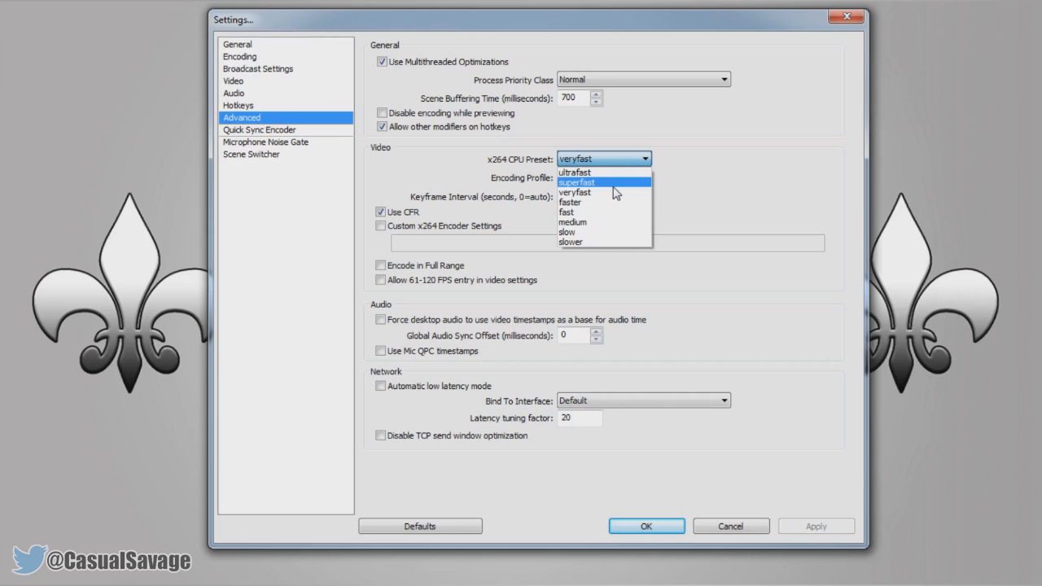
{"action": "mouse_move", "coordinate": [585, 222]}
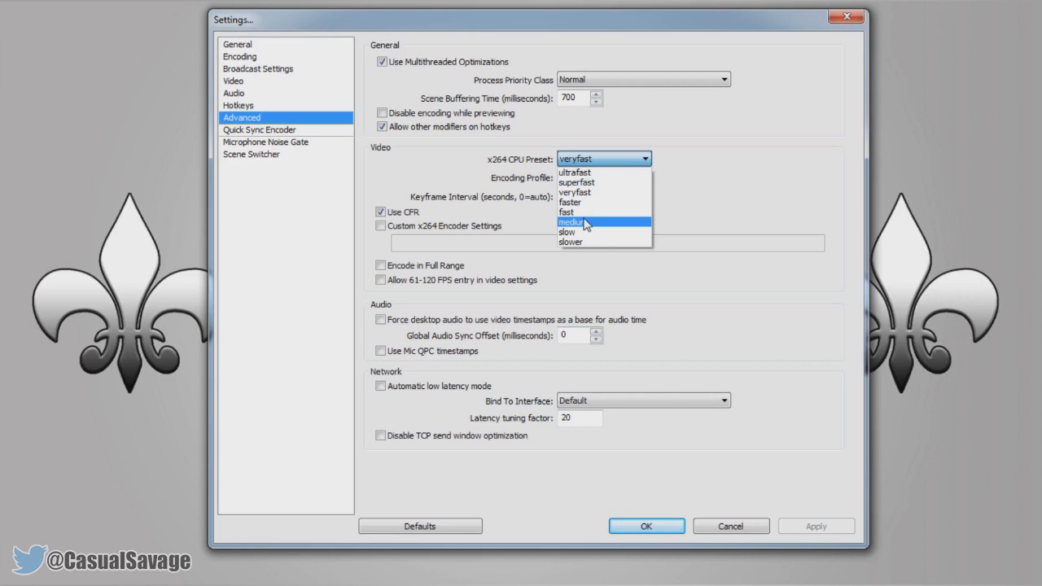
{"action": "mouse_move", "coordinate": [588, 223]}
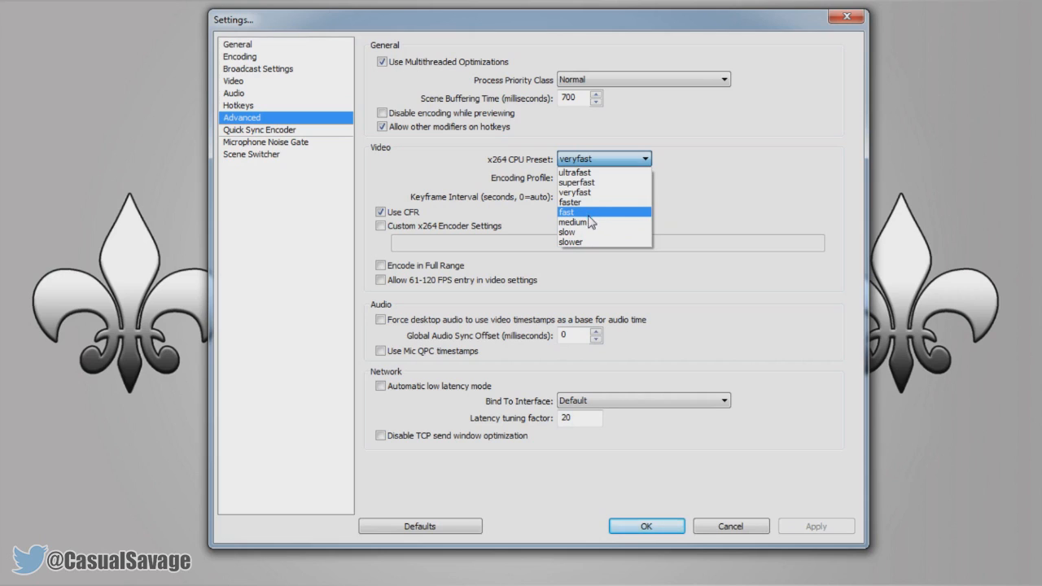
{"action": "mouse_move", "coordinate": [592, 222]}
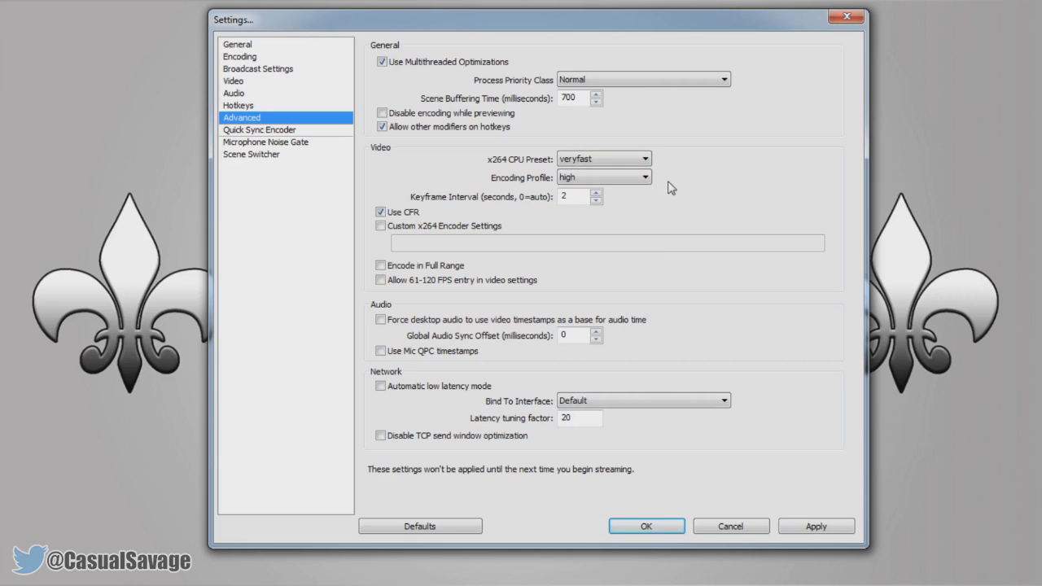
Step: Set the Encoding Profile to high instead of main
{"action": "left_click", "coordinate": [603, 177]}
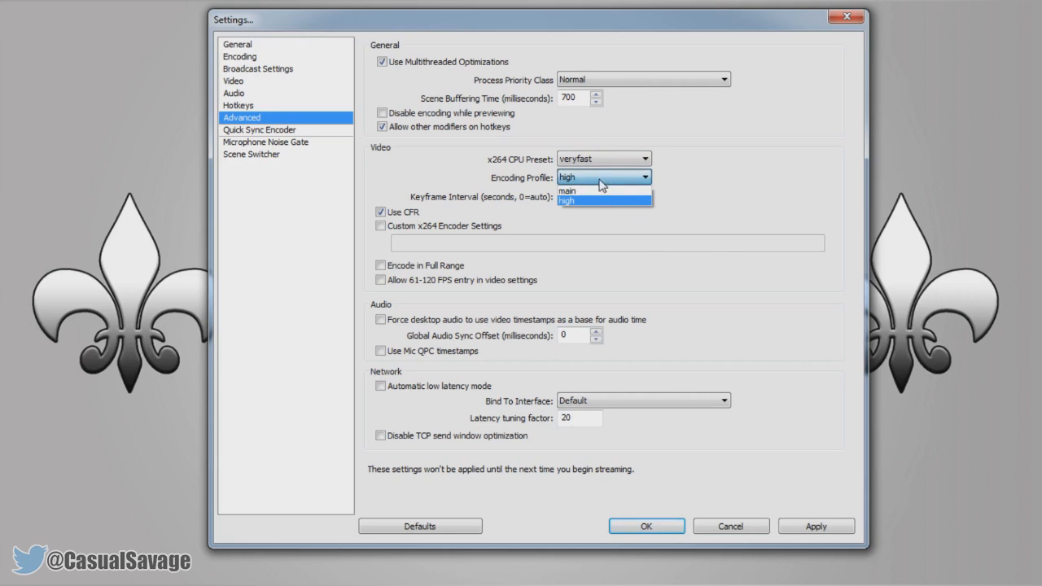
{"action": "left_click", "coordinate": [594, 200]}
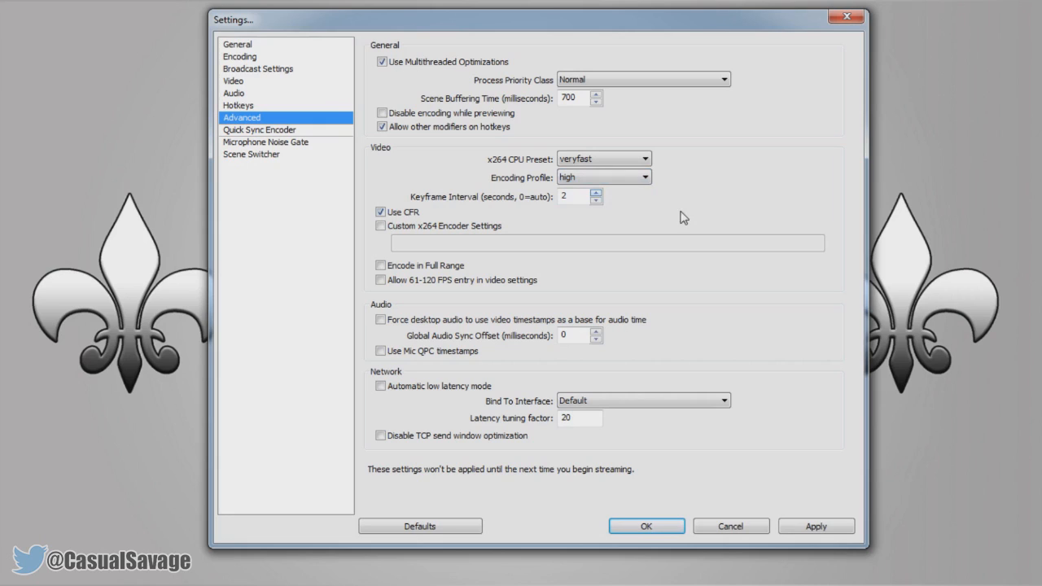
{"action": "mouse_move", "coordinate": [482, 204]}
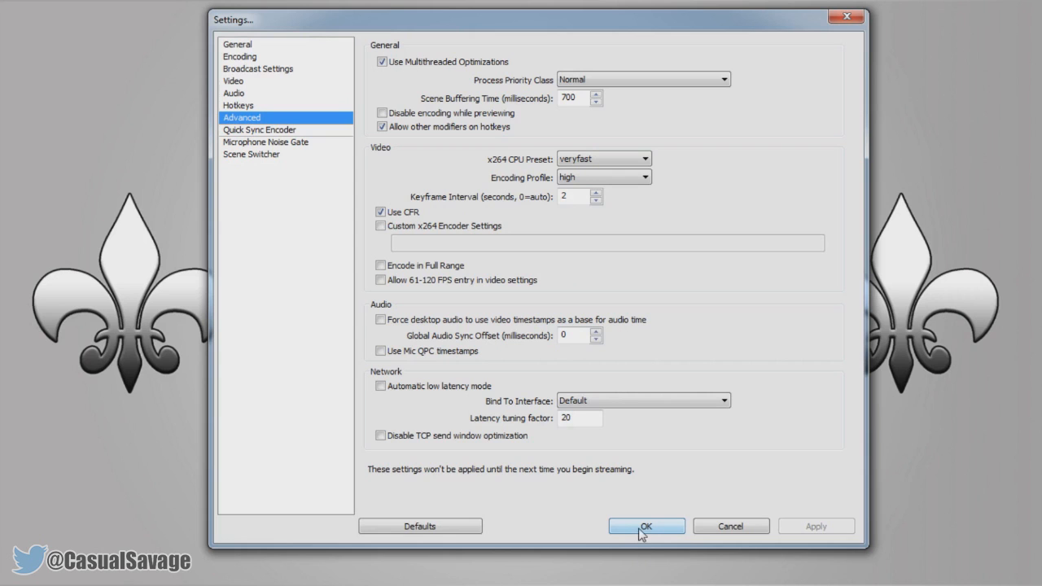
Step: Confirm the Settings dialog with OK, returning to the recording main window
{"action": "left_click", "coordinate": [646, 526]}
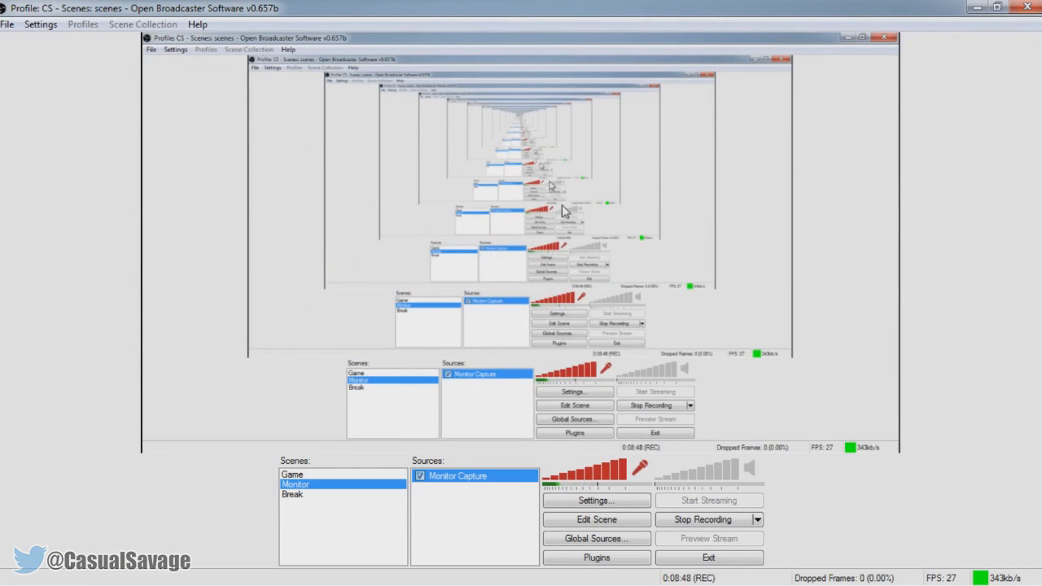
{"action": "mouse_move", "coordinate": [446, 302]}
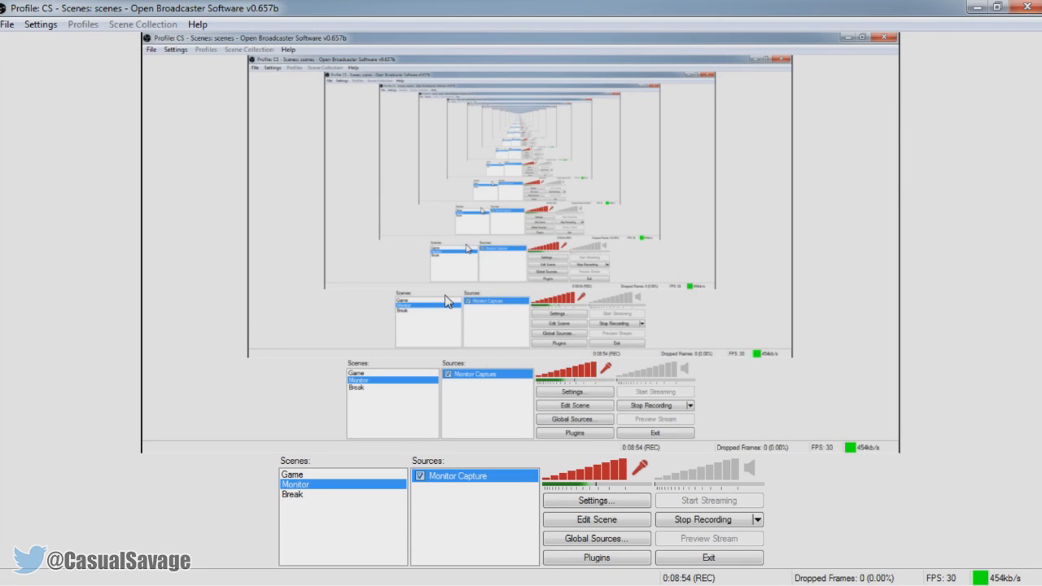
{"action": "mouse_move", "coordinate": [411, 274]}
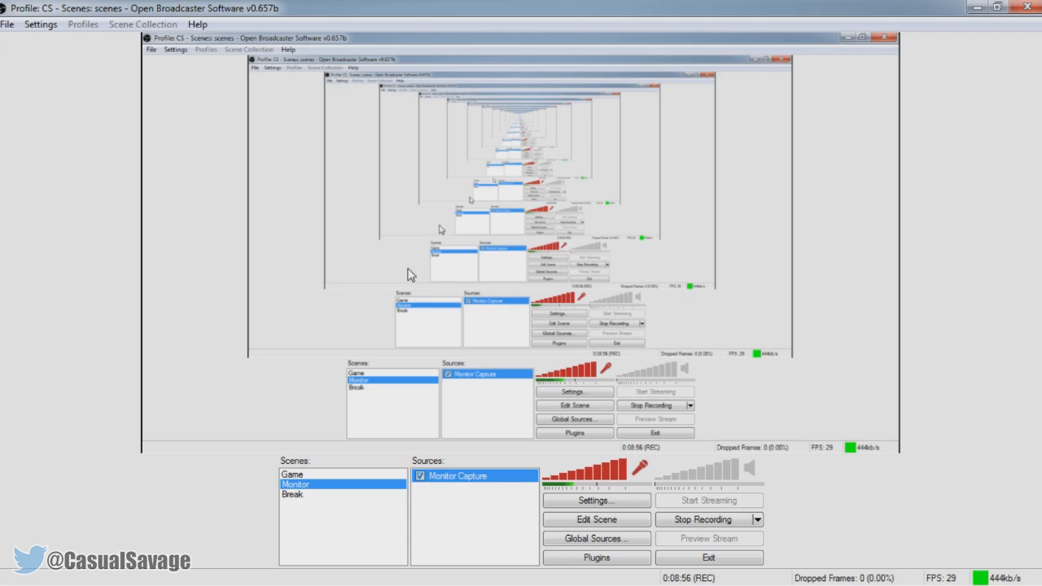